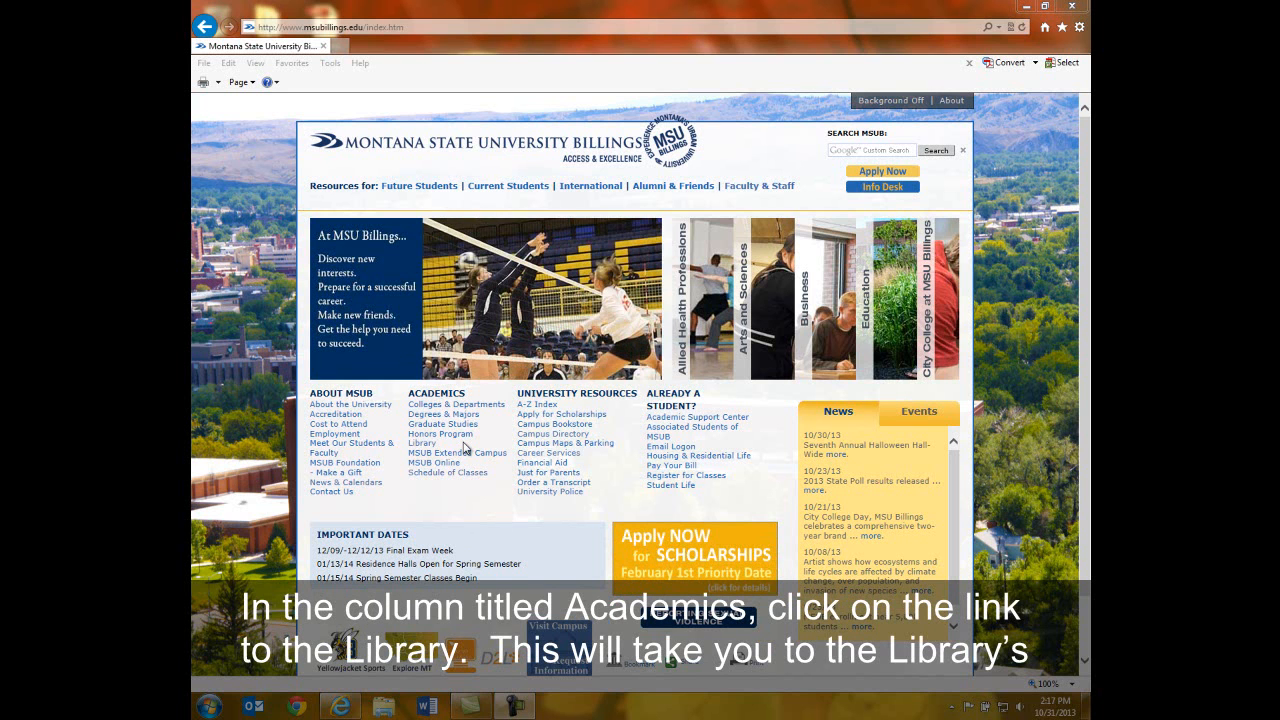
Step: Navigate from the university home page to the library's A to Z database list, at the C entries near CINAHL
left_click(412, 444)
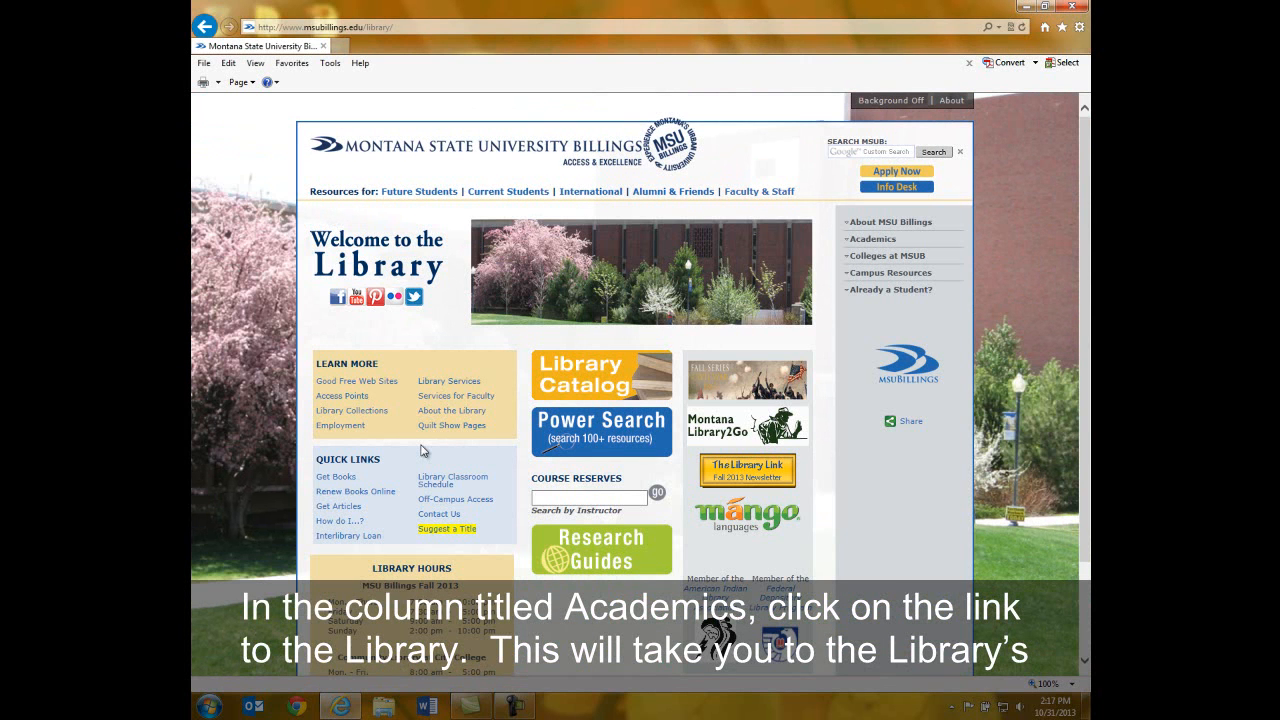
mouse_move(268, 478)
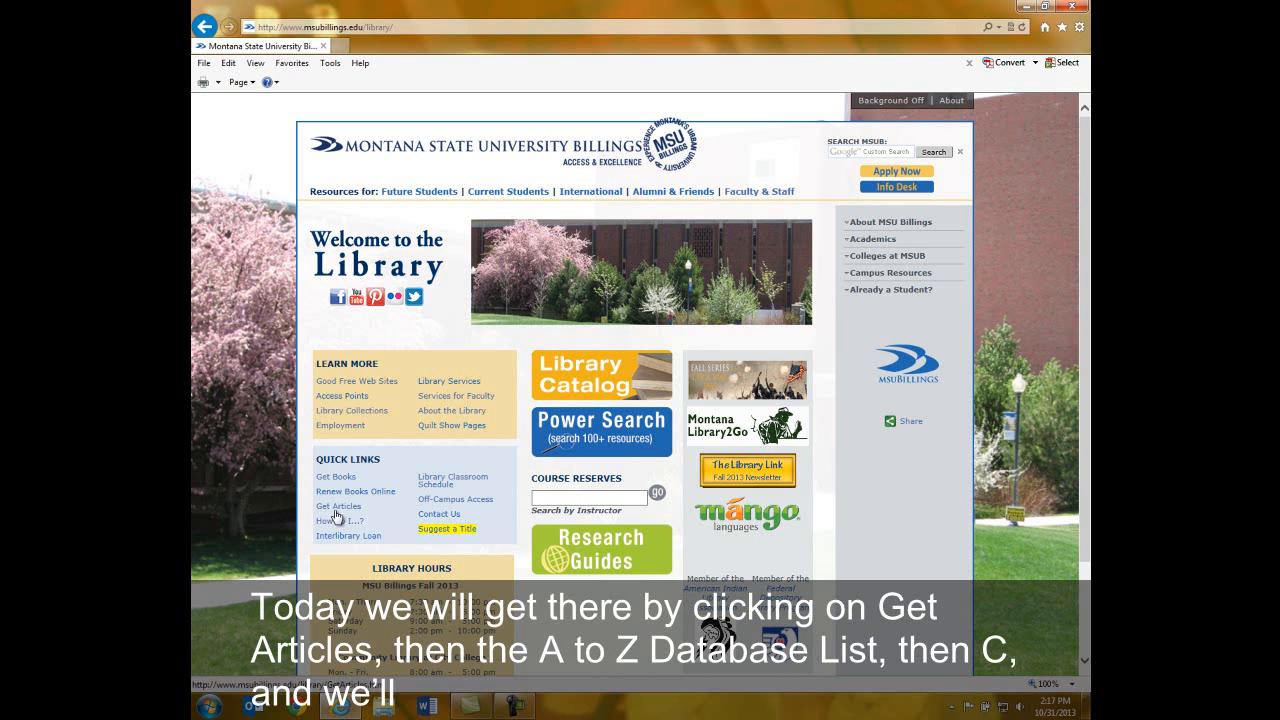
left_click(336, 504)
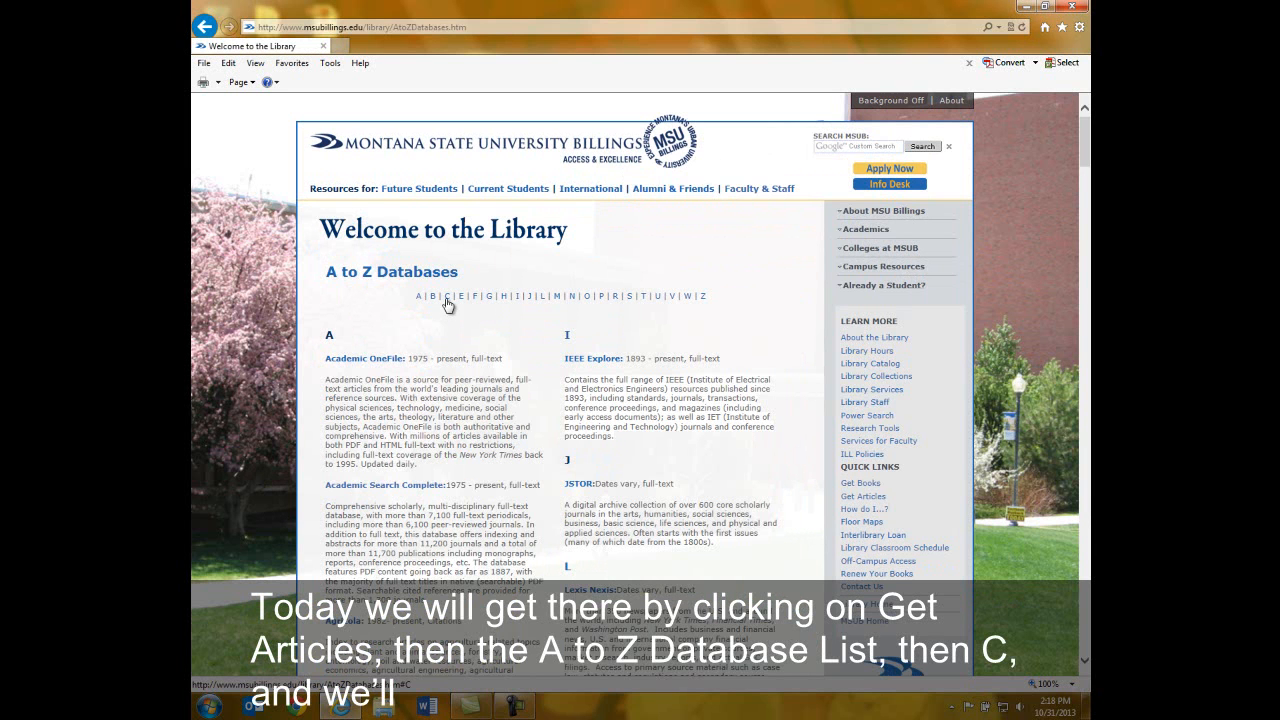
left_click(448, 296)
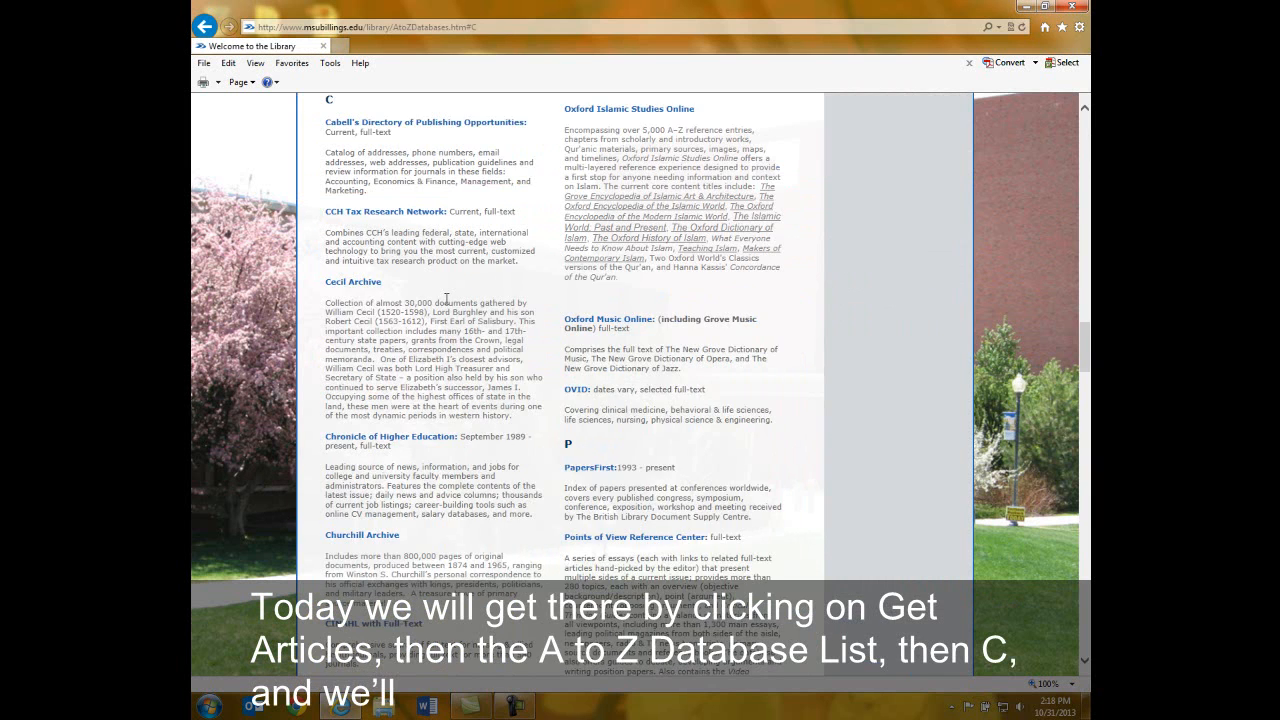
scroll("down", 3)
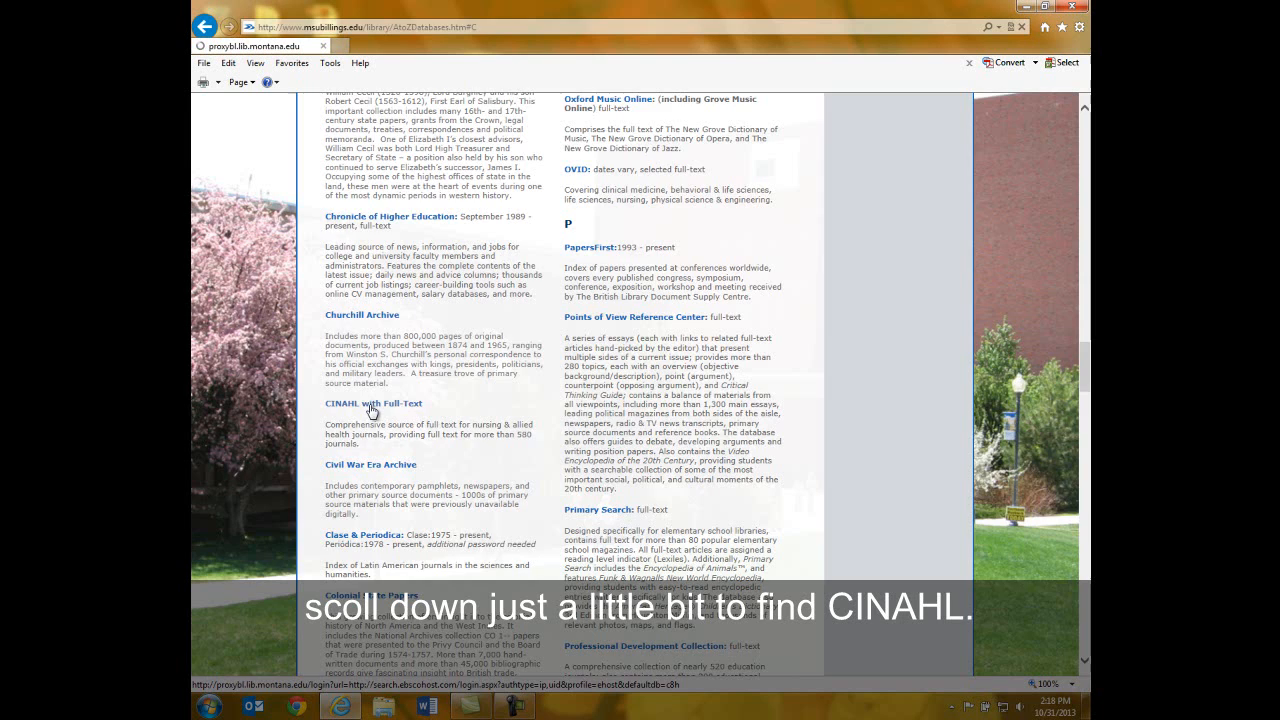
Step: Enter the CINAHL with Full Text database and review the advanced search page's limiters
left_click(374, 404)
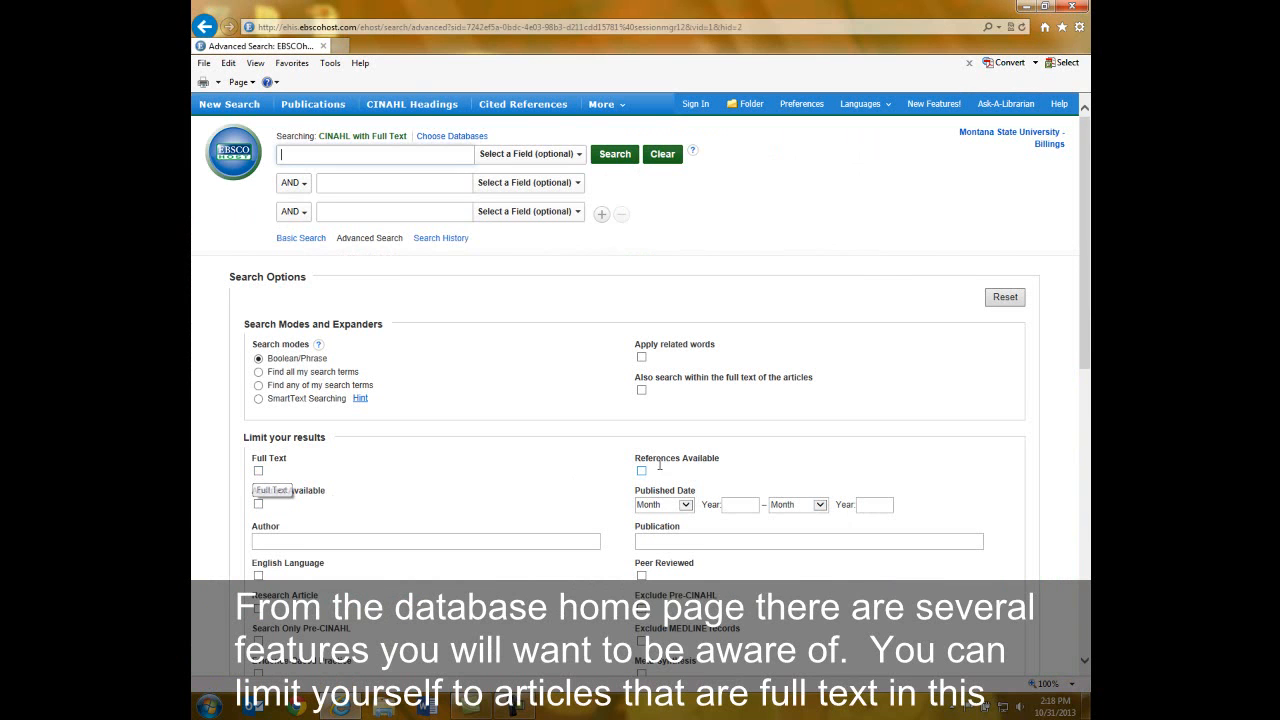
mouse_move(868, 264)
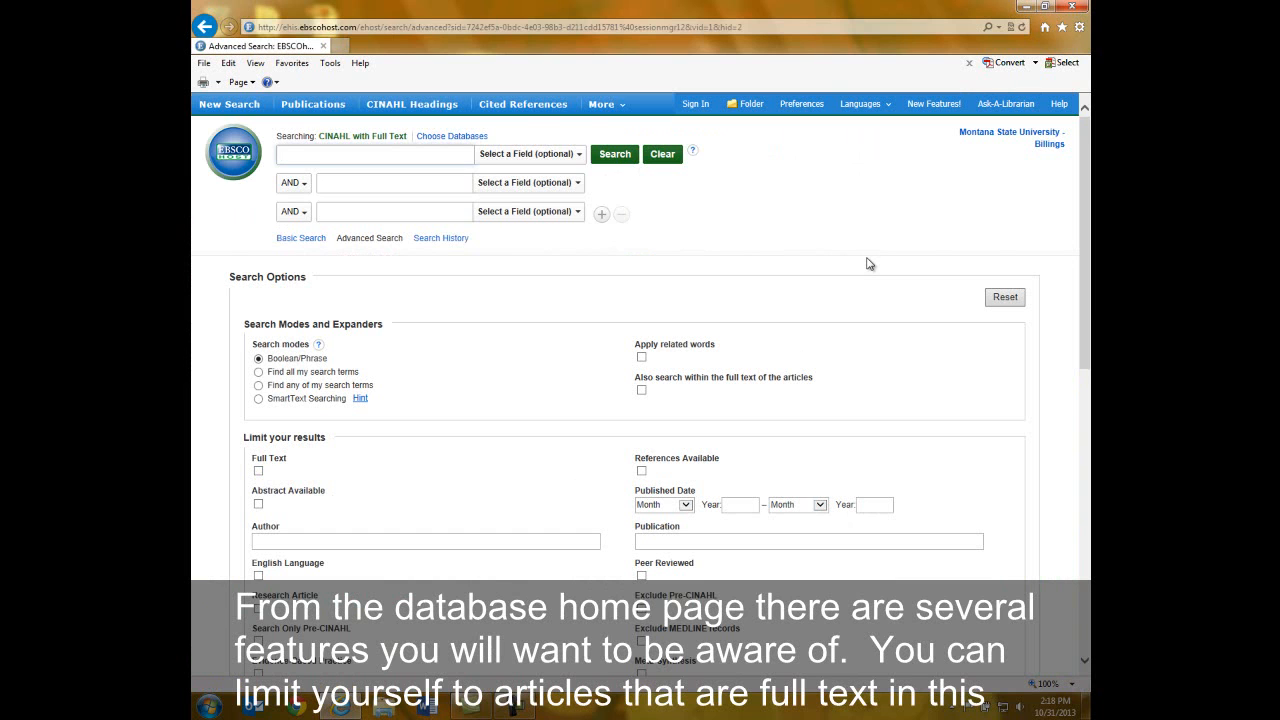
mouse_move(284, 476)
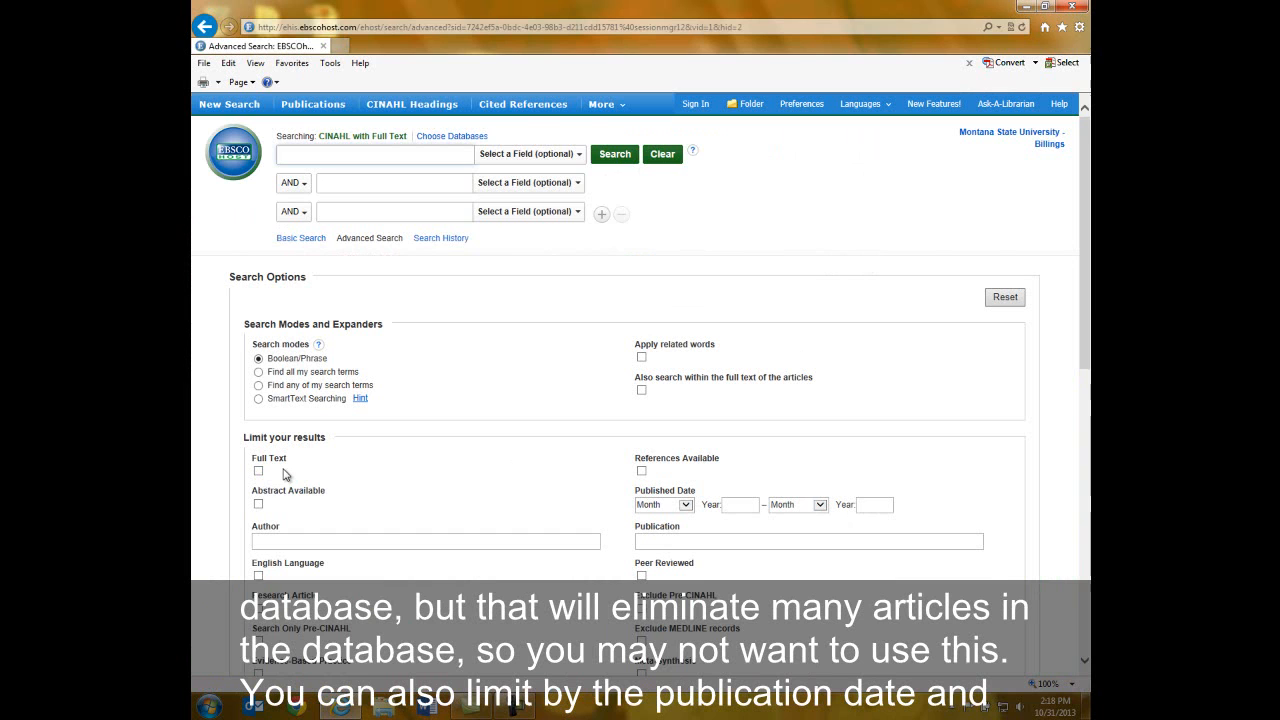
left_click(376, 154)
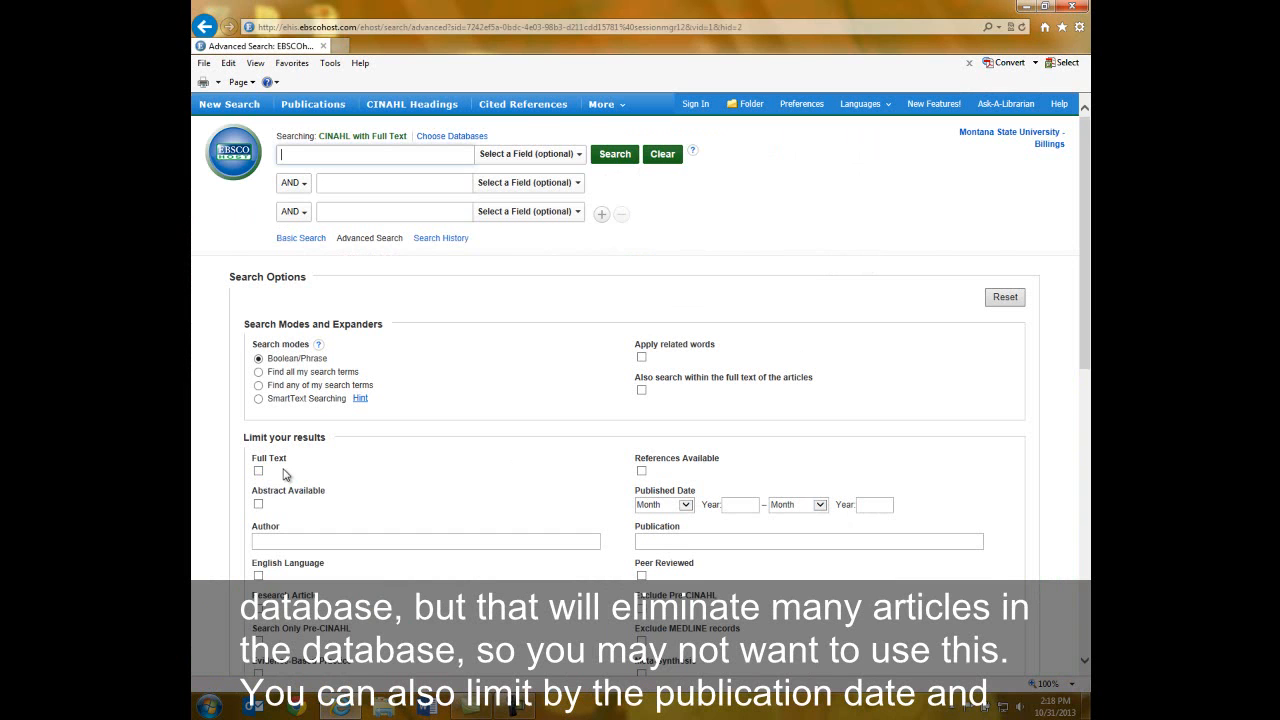
mouse_move(628, 512)
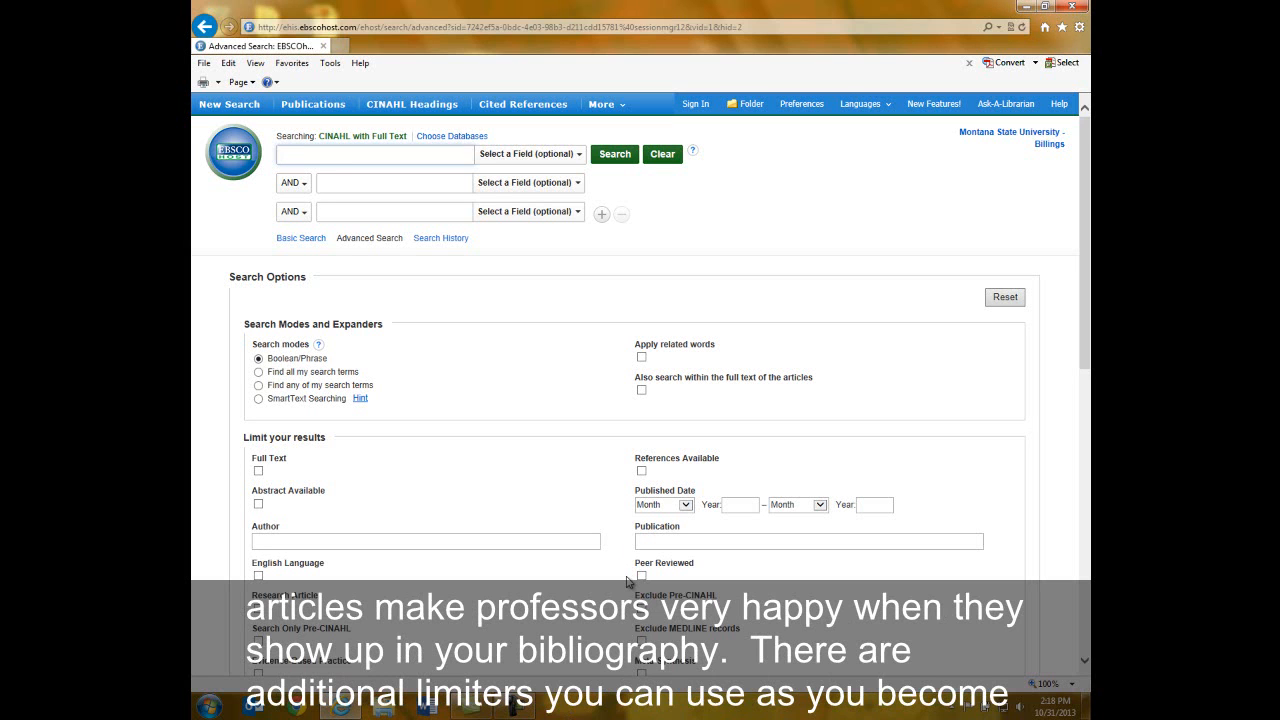
left_click(376, 154)
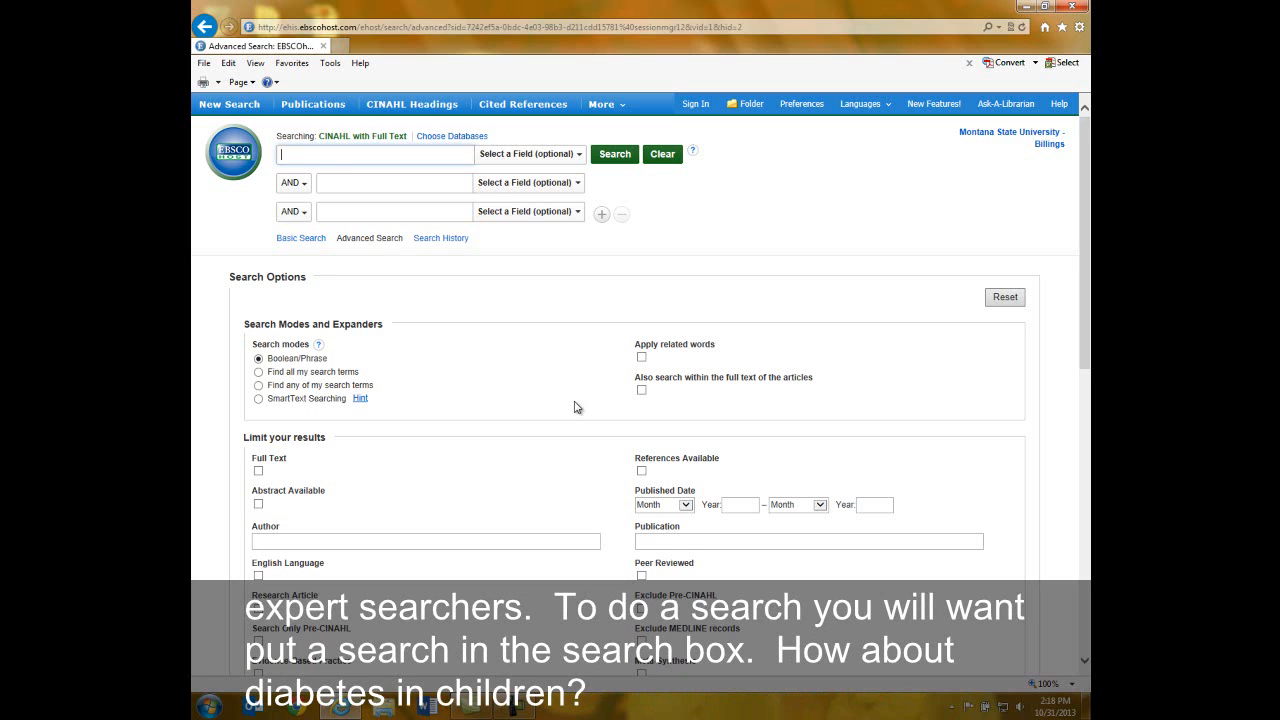
mouse_move(352, 156)
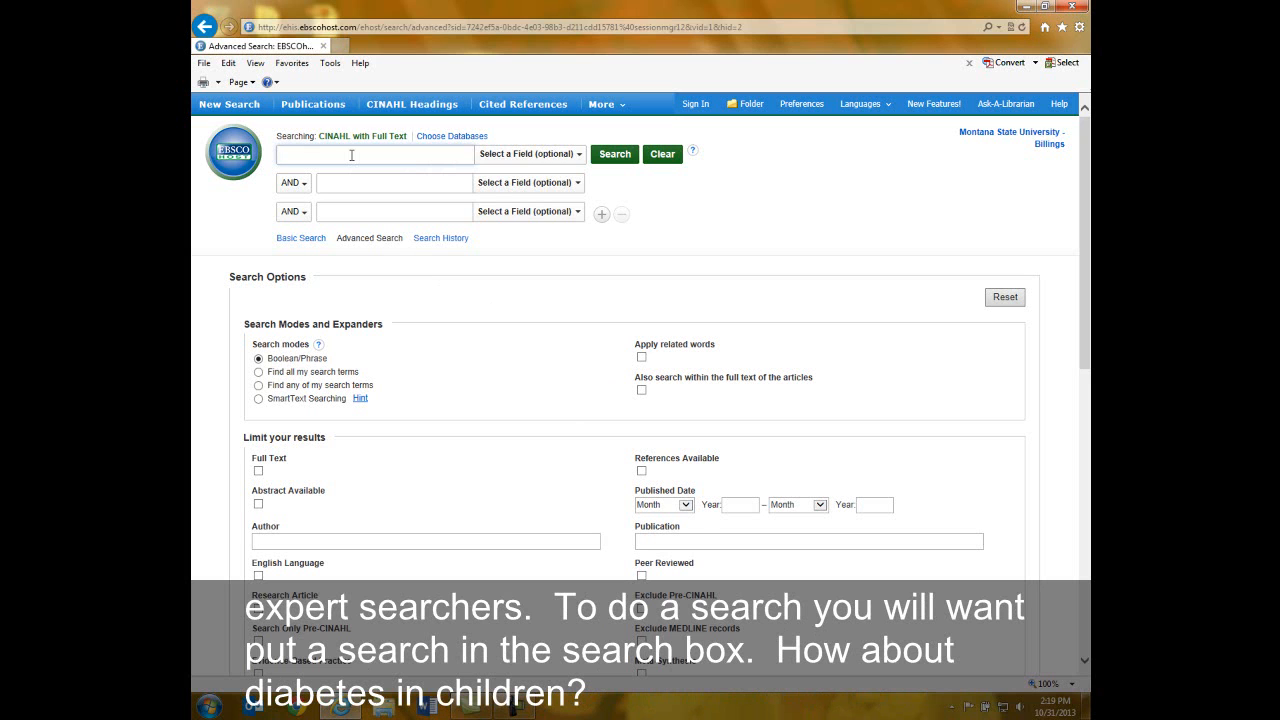
Step: Search CINAHL for 'diabetes in children' from the suggestions, returning 962 articles
type("diabetes in chi")
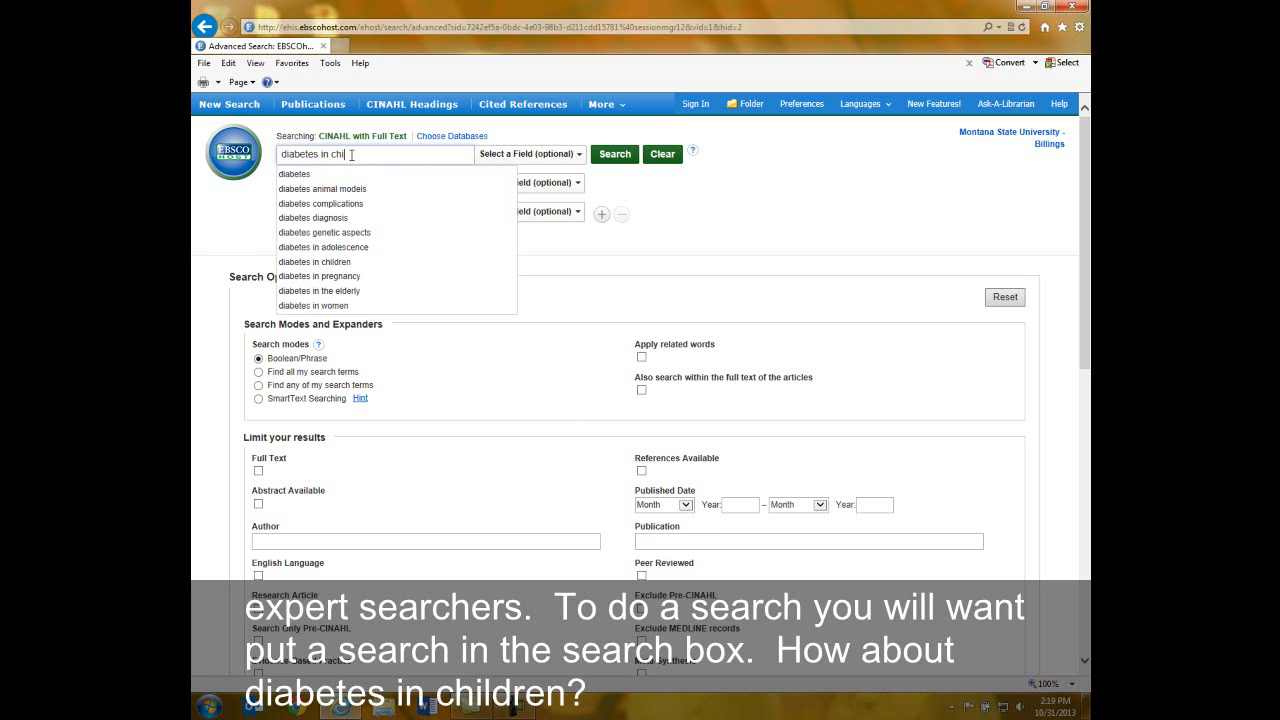
left_click(314, 260)
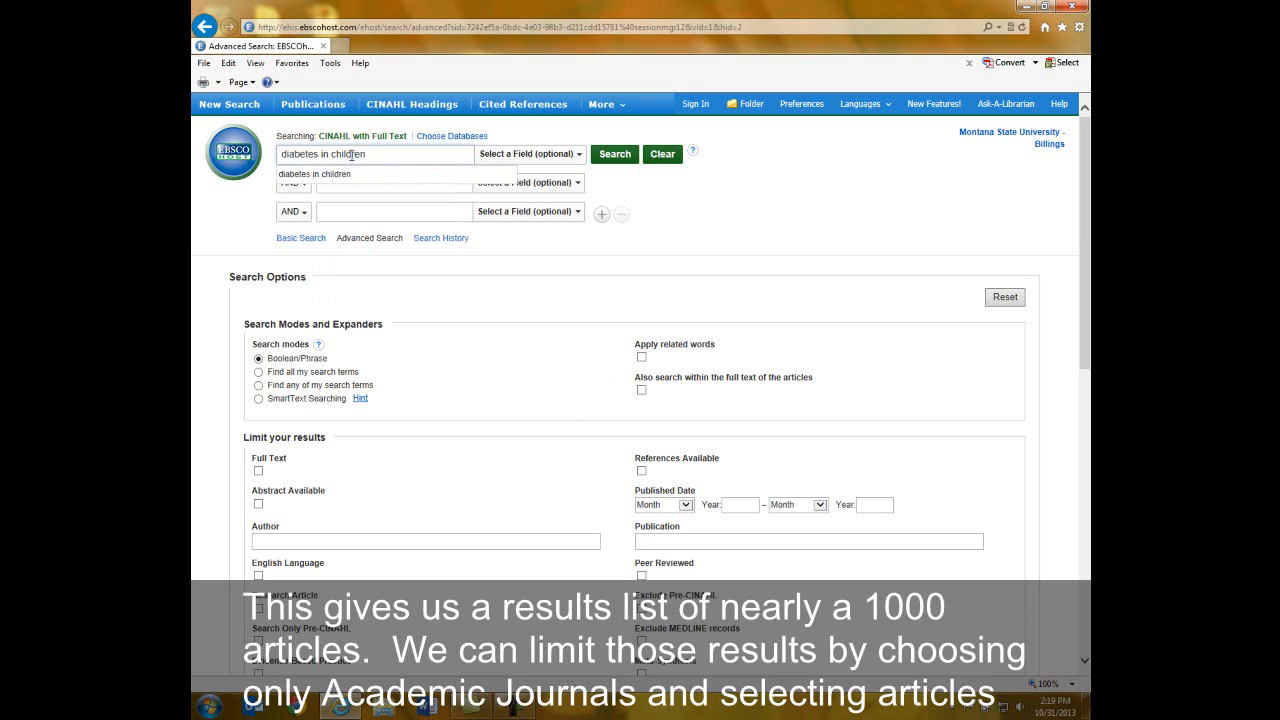
left_click(614, 154)
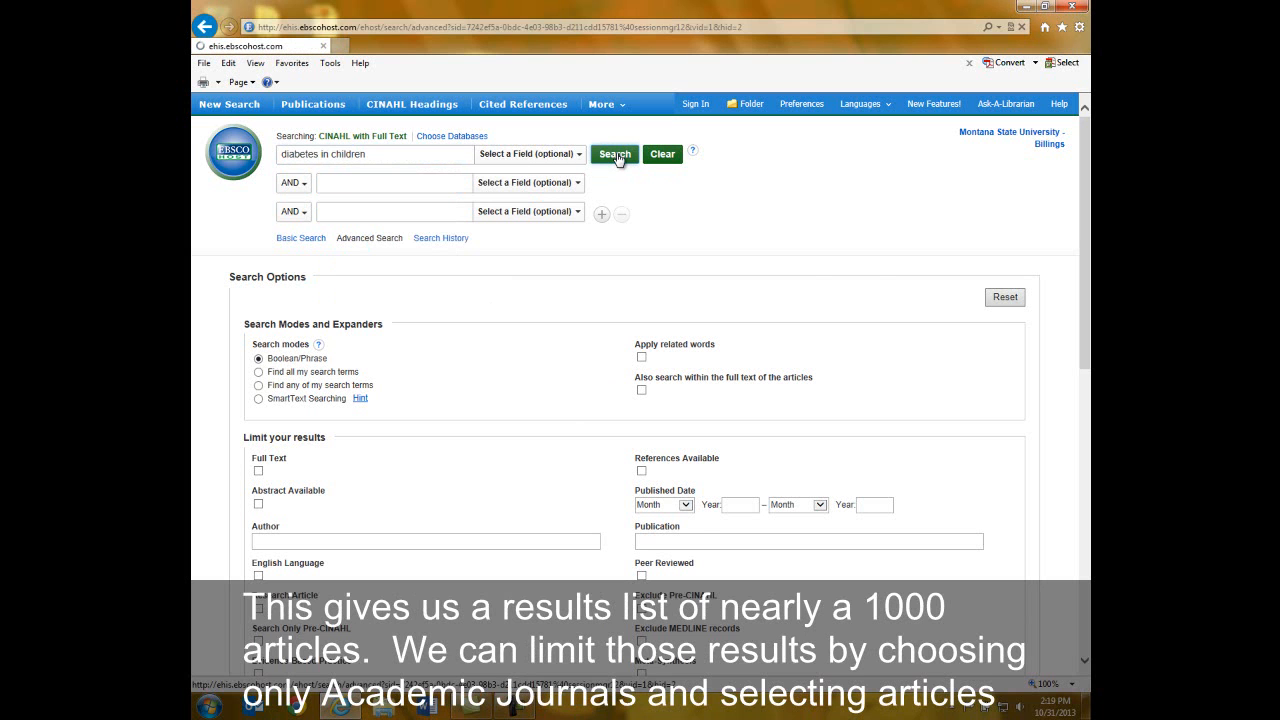
left_click(614, 154)
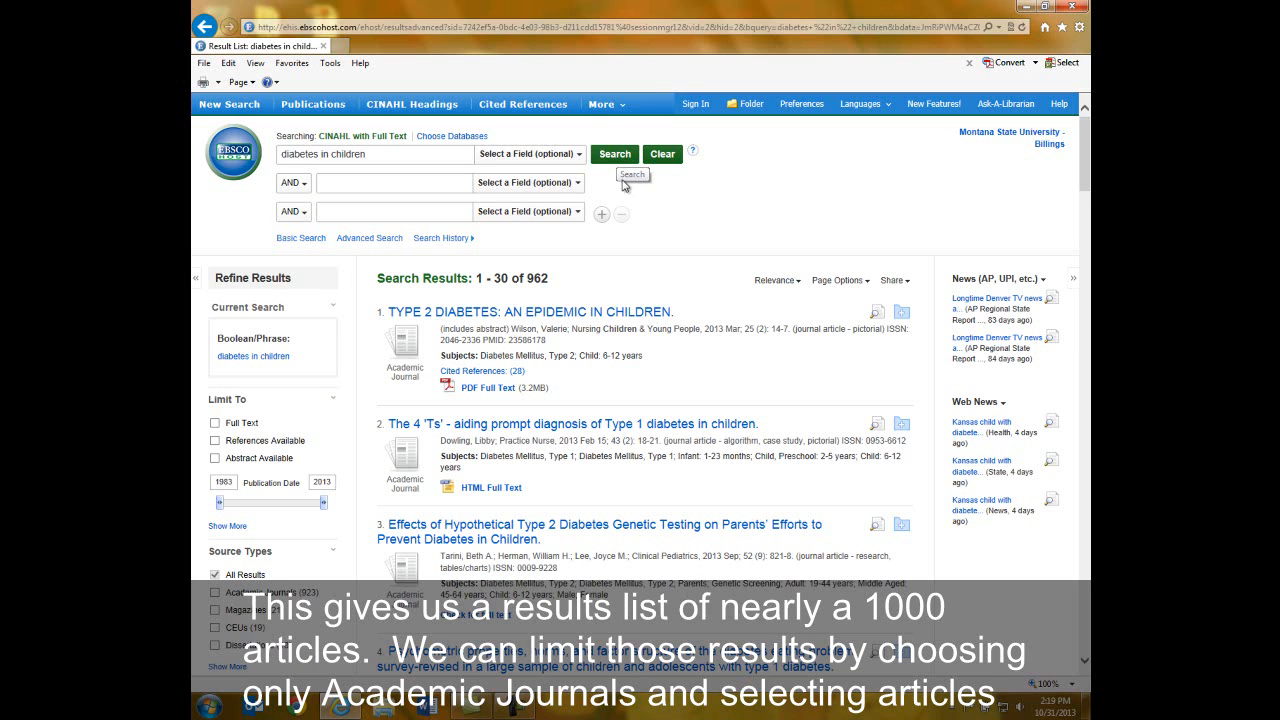
mouse_move(574, 274)
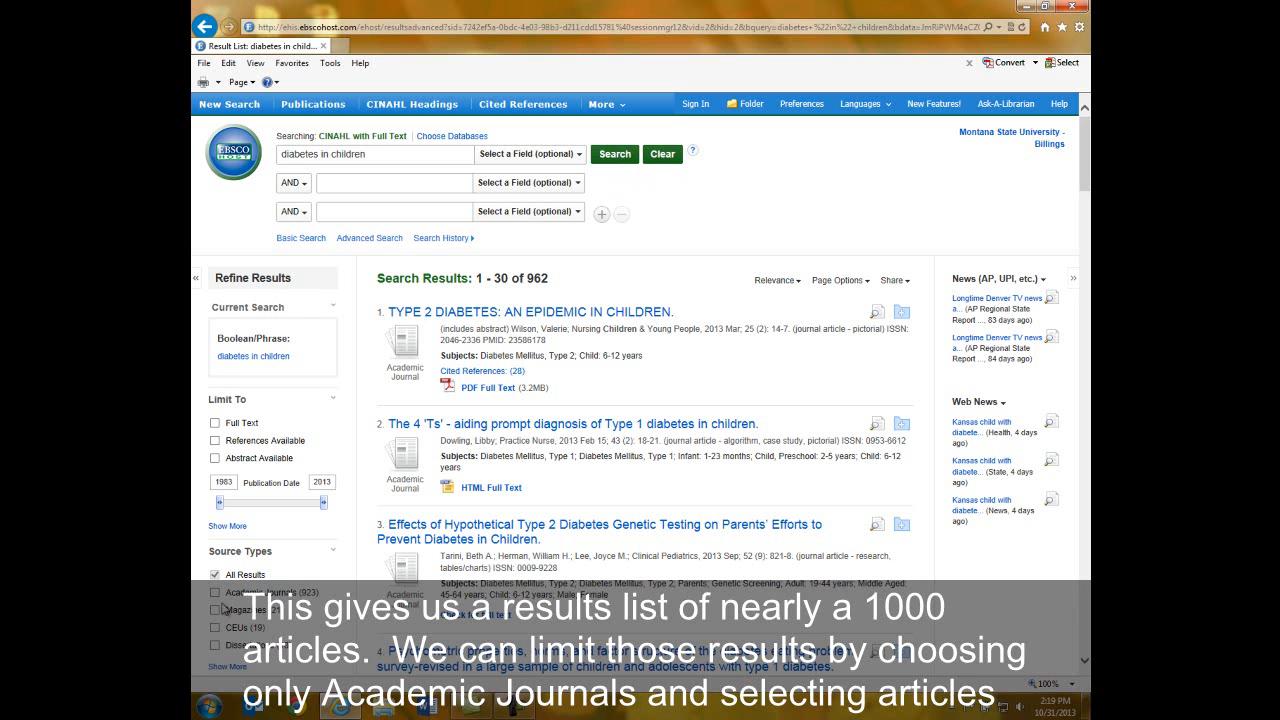
Step: Limit results to Academic Journals published 2008–2013, cutting the list to 390 articles
left_click(214, 592)
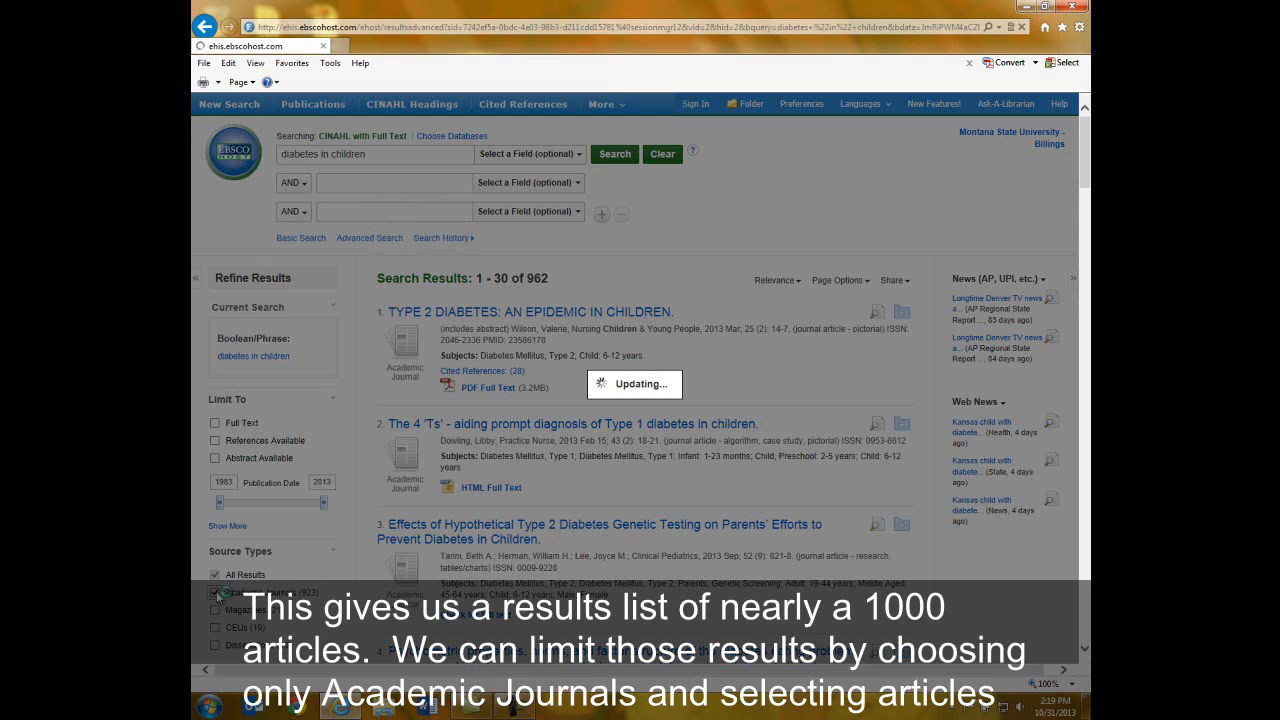
left_click(216, 626)
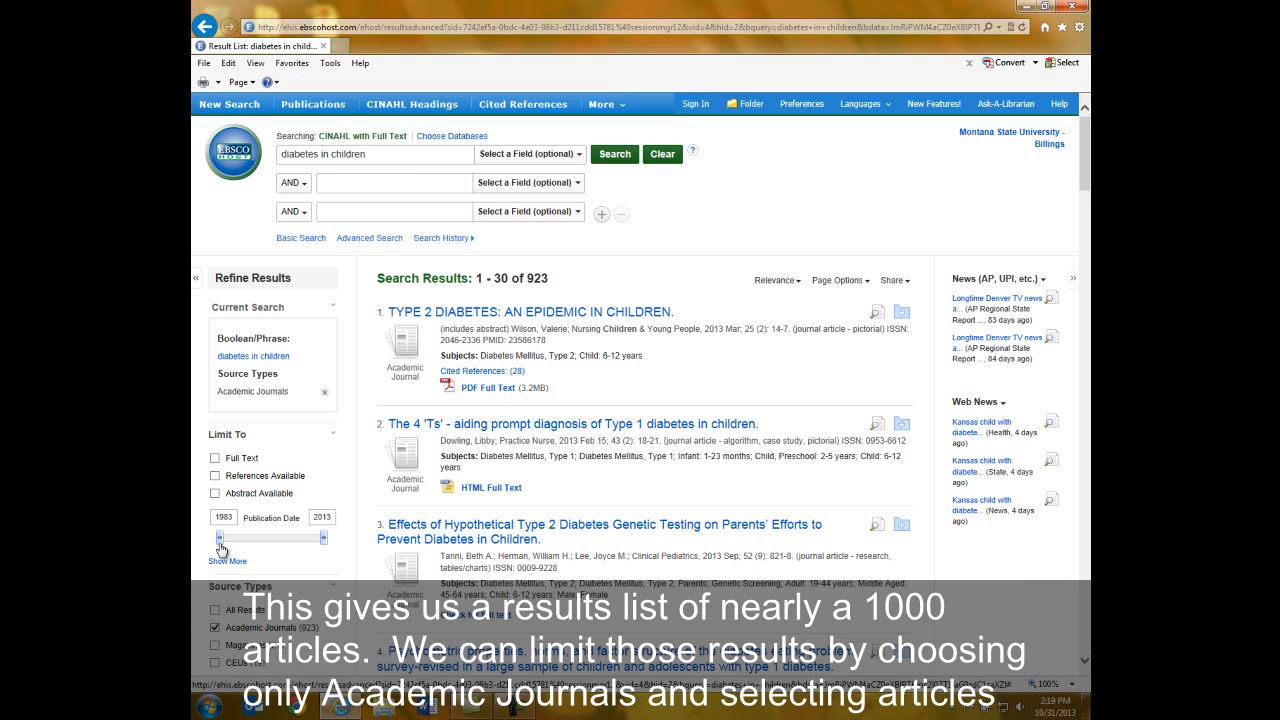
left_click_drag(220, 538, 270, 544)
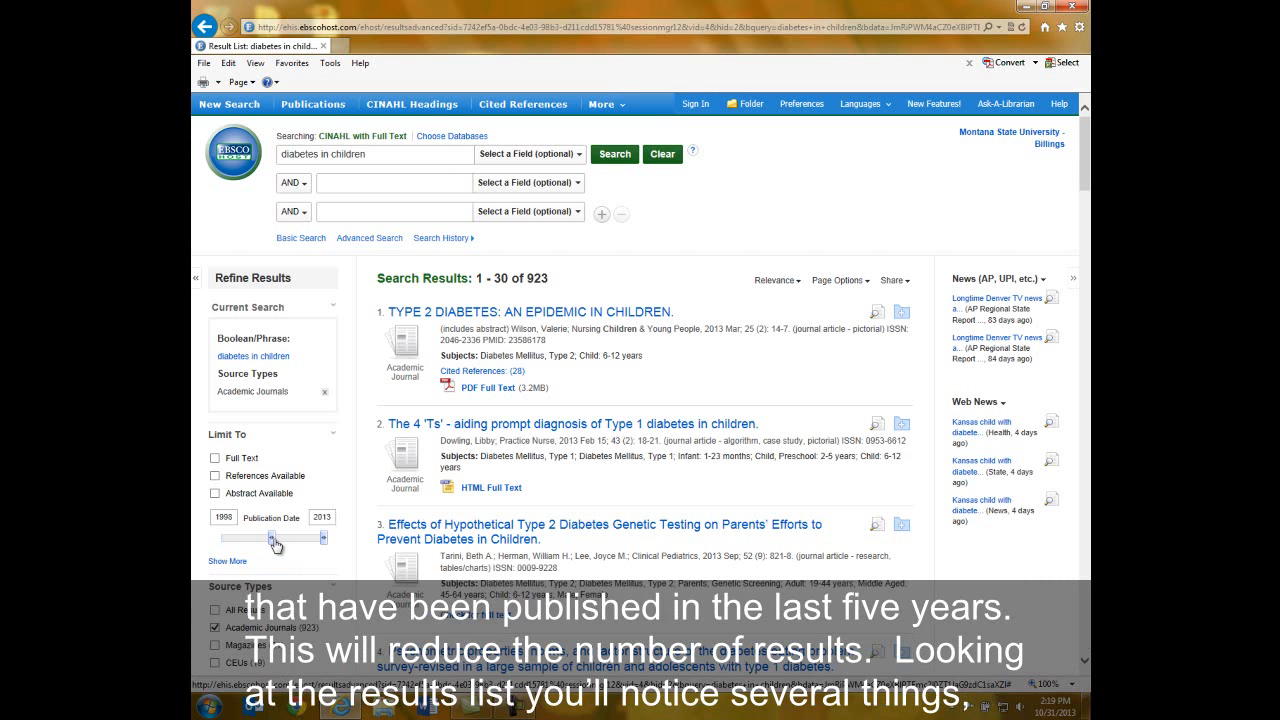
left_click_drag(276, 538, 304, 538)
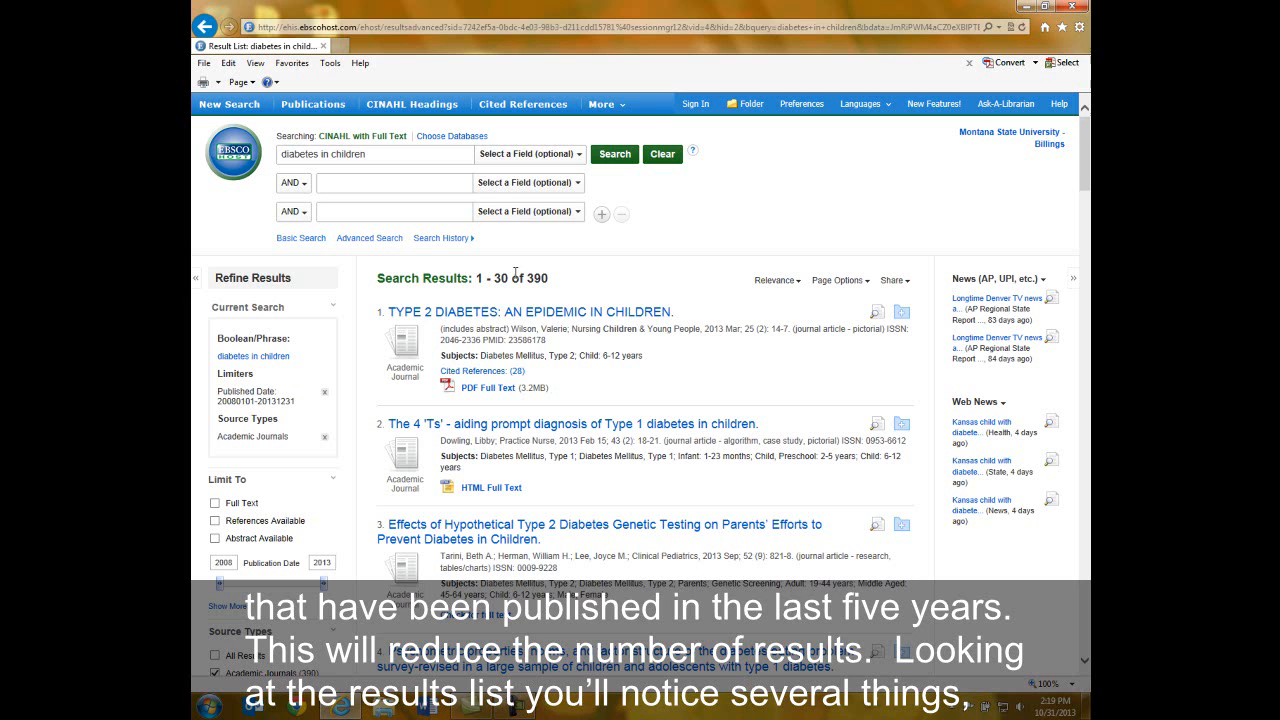
mouse_move(576, 272)
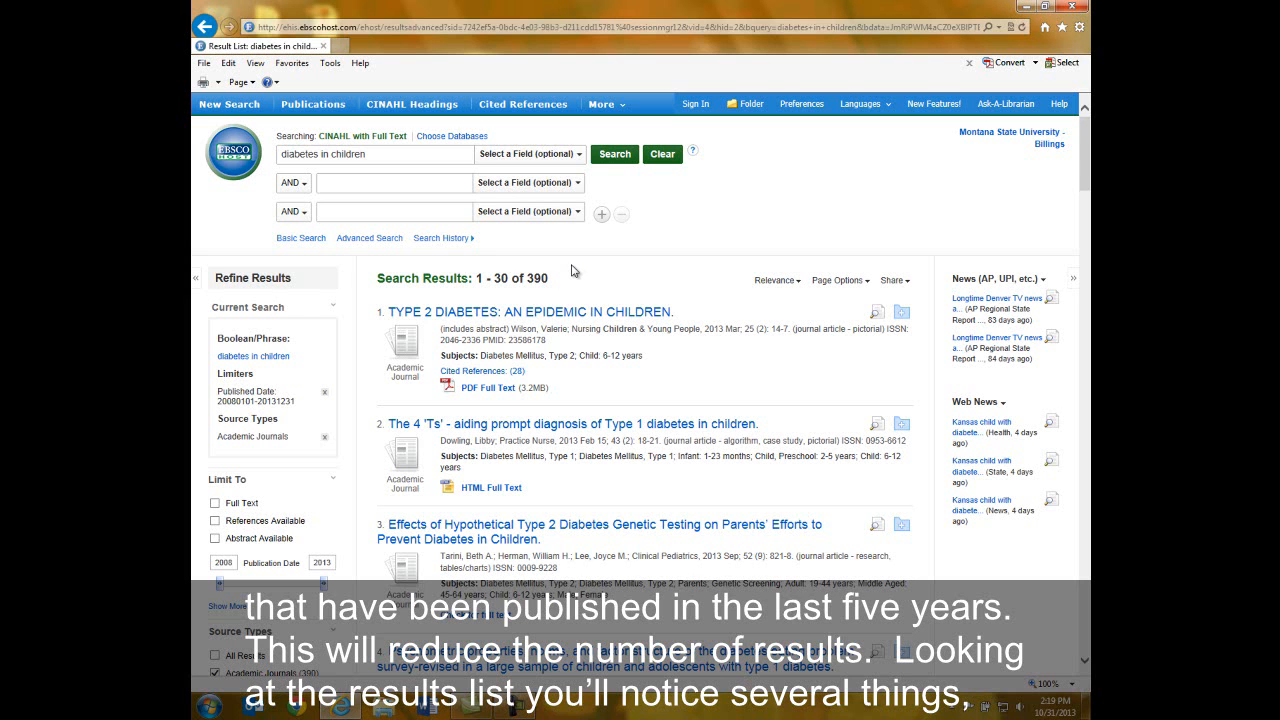
scroll("down", 3)
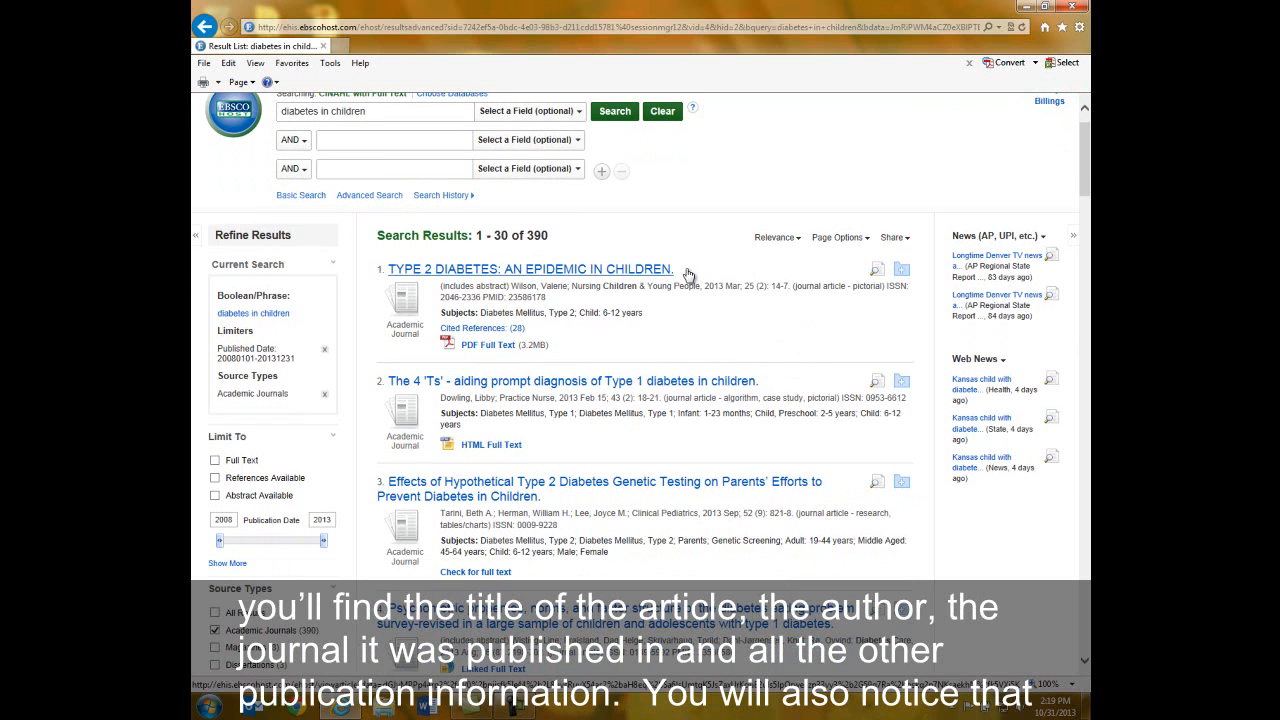
mouse_move(620, 312)
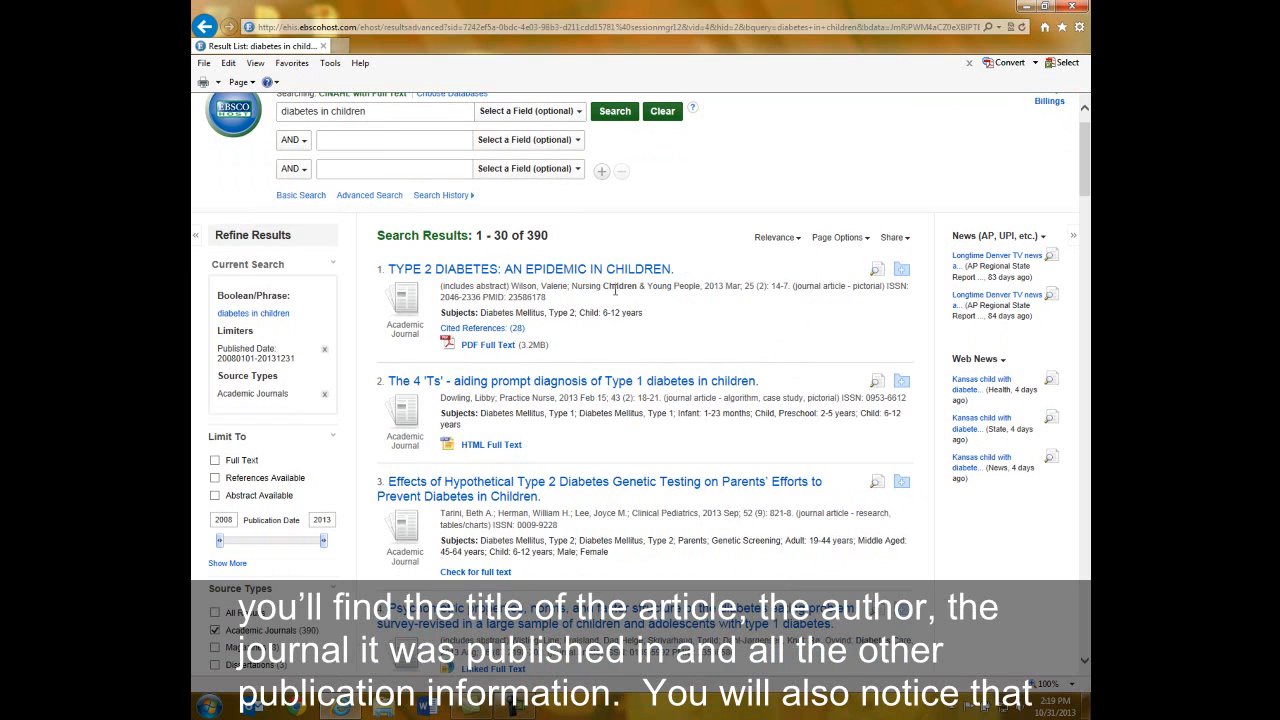
mouse_move(728, 308)
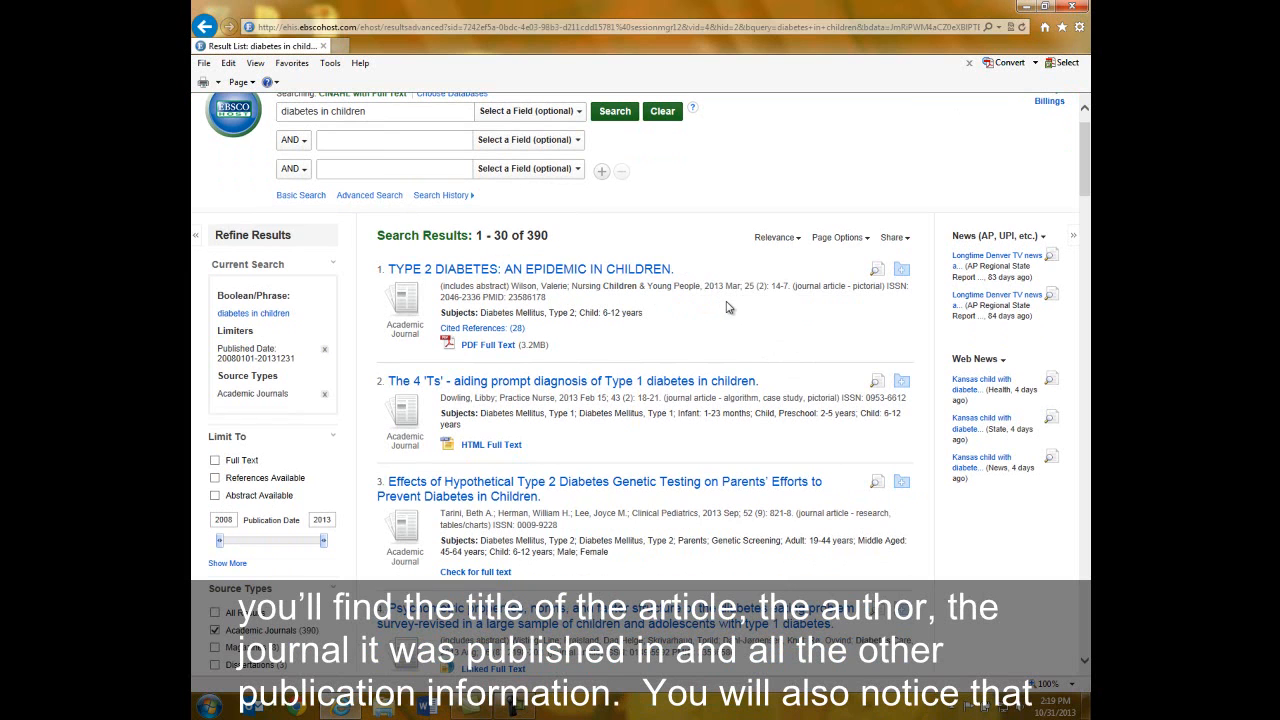
mouse_move(796, 300)
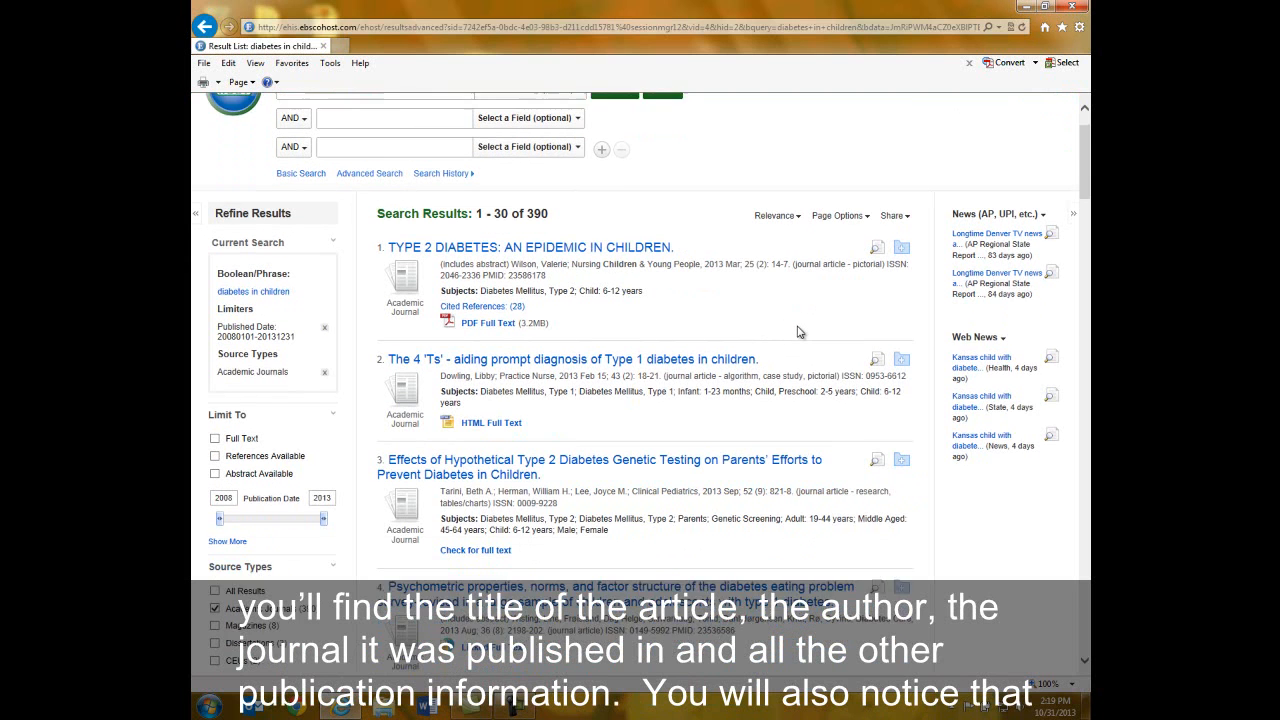
scroll("down", 3)
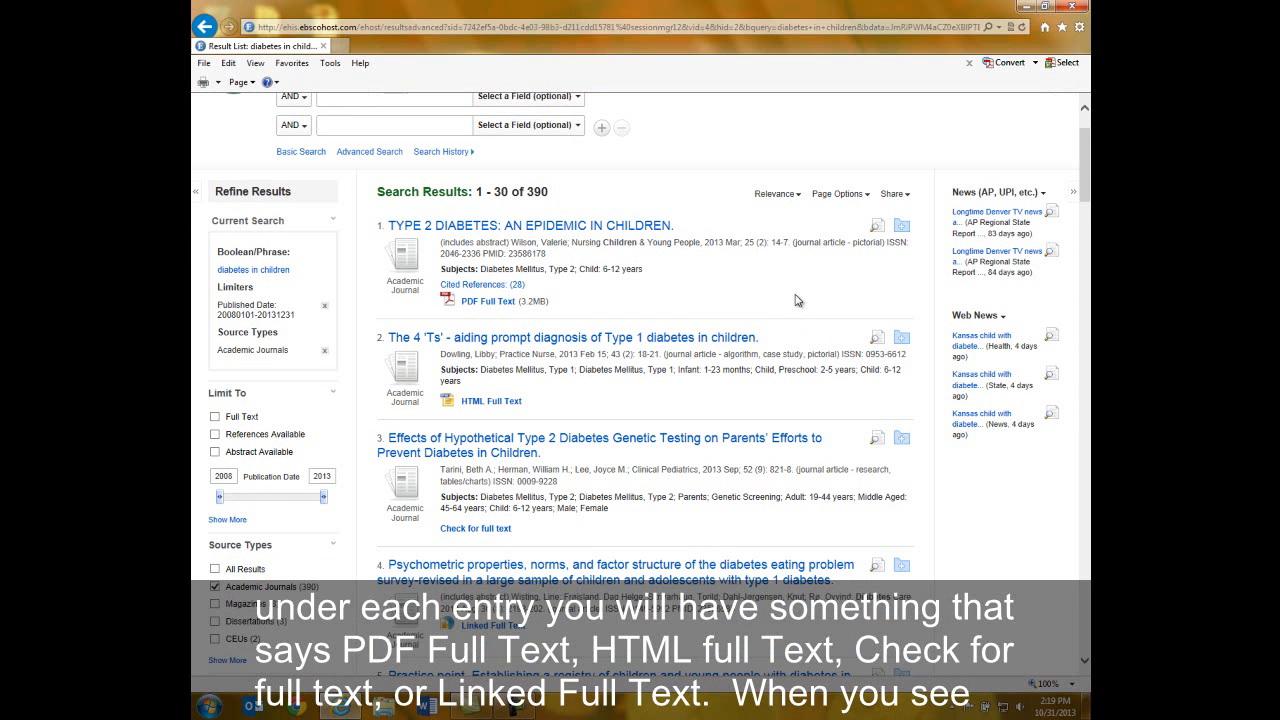
mouse_move(564, 304)
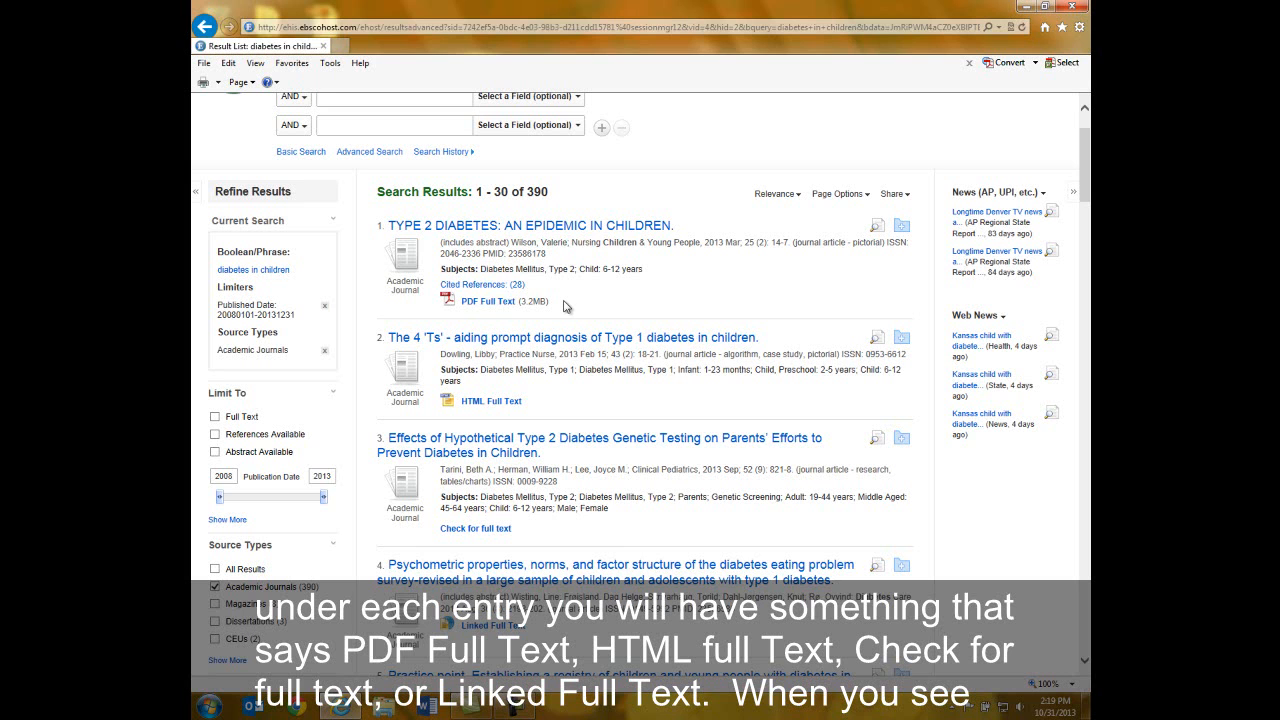
mouse_move(544, 404)
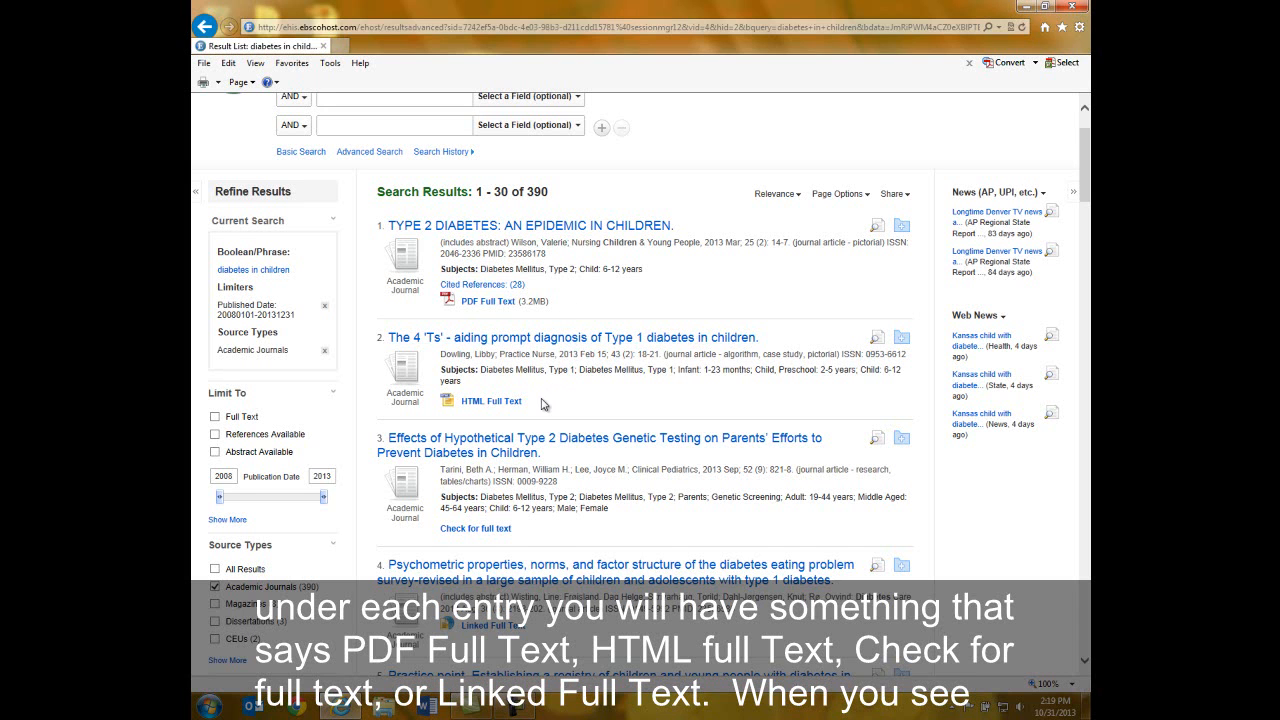
mouse_move(548, 536)
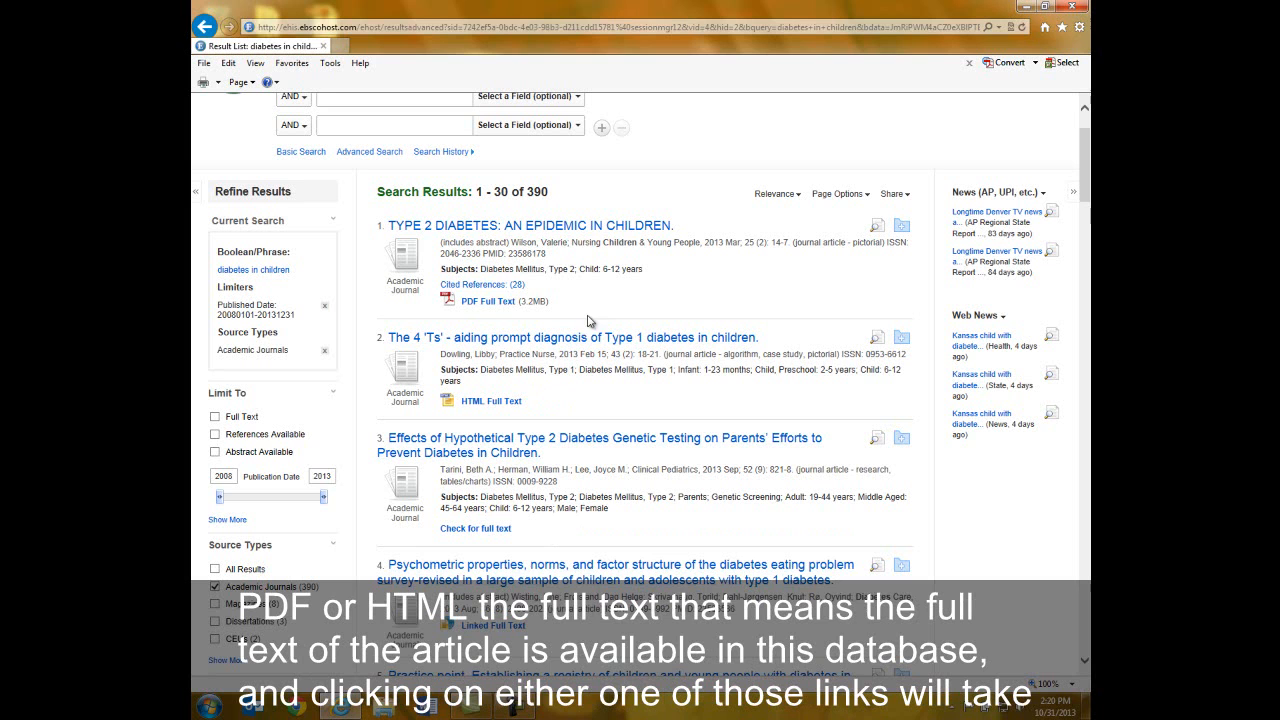
mouse_move(556, 412)
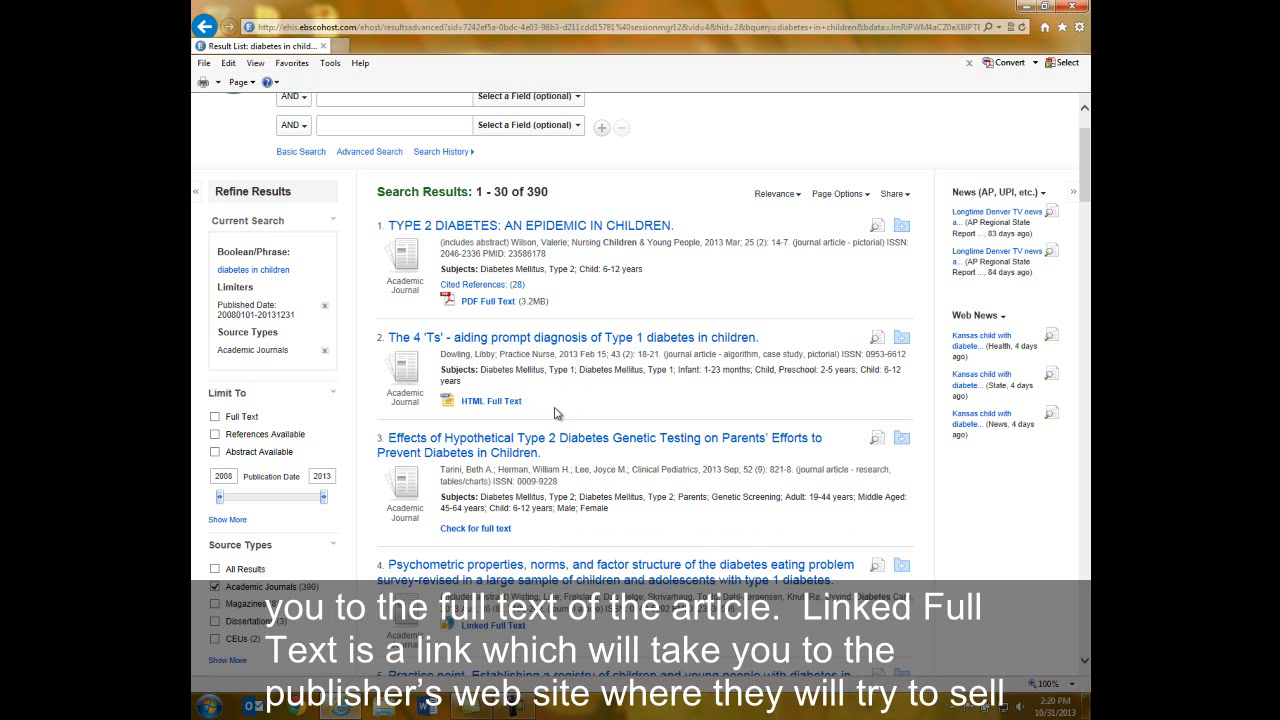
mouse_move(574, 520)
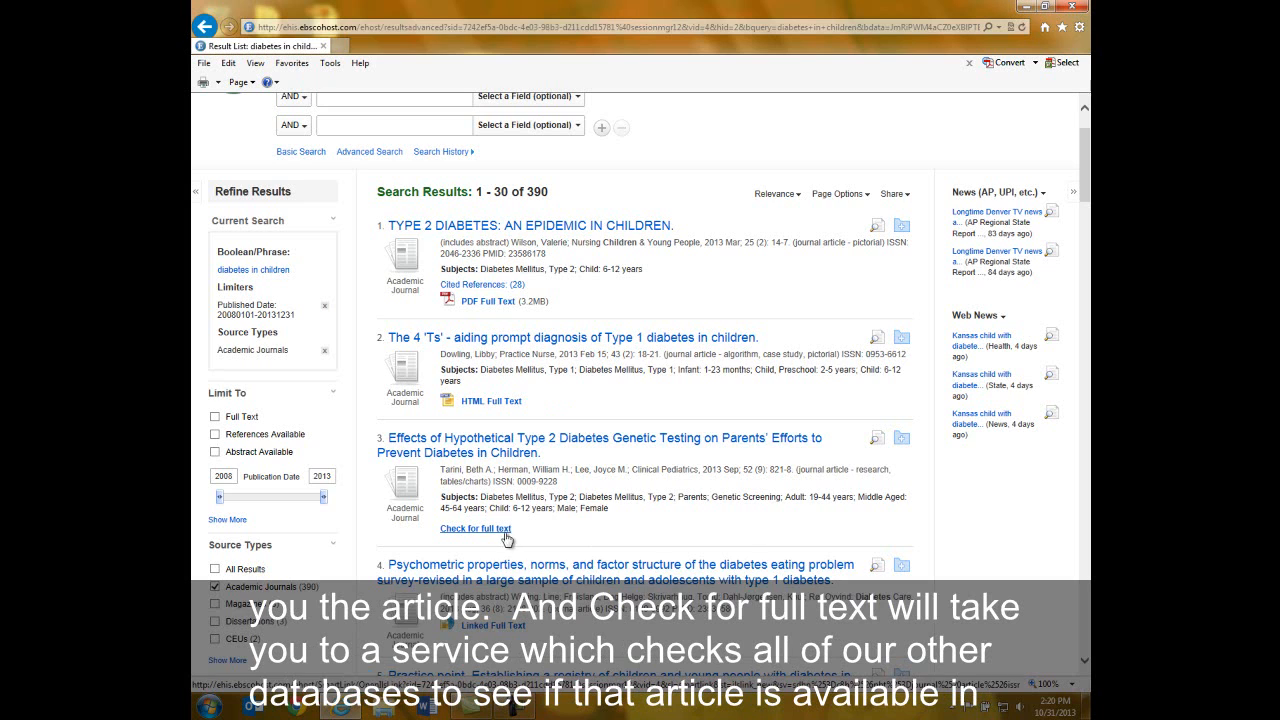
left_click(474, 528)
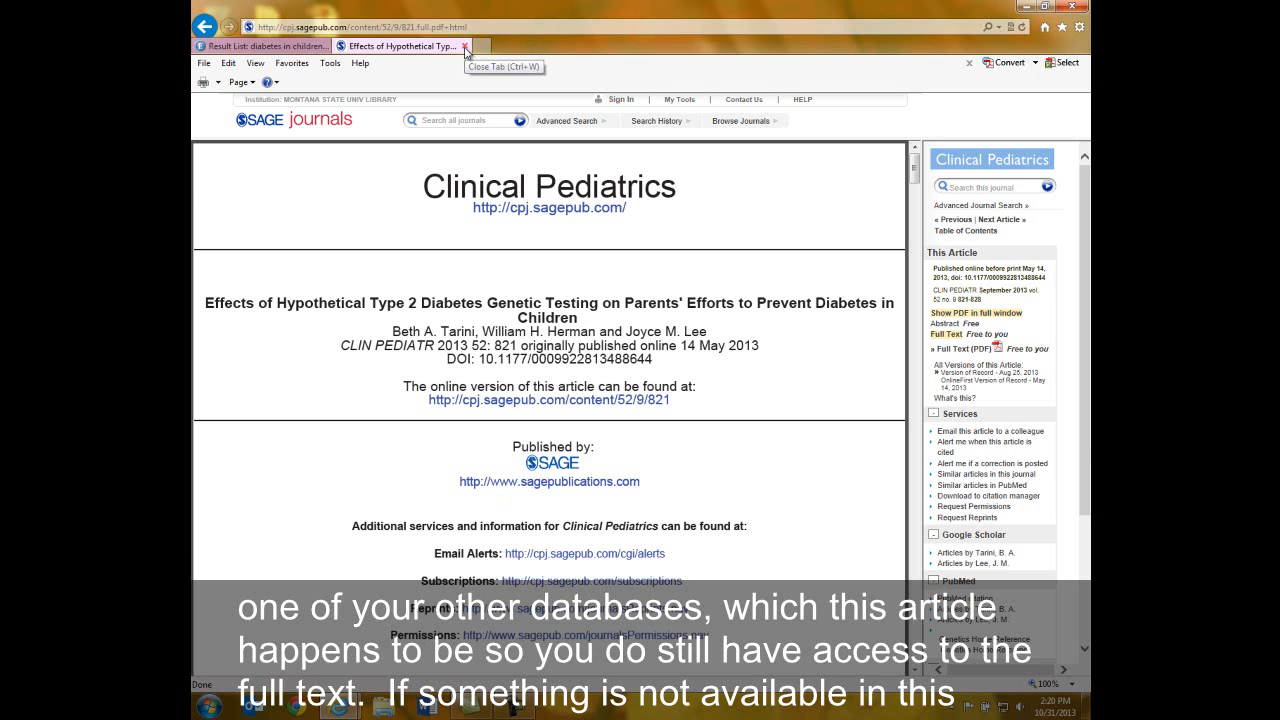
left_click(468, 46)
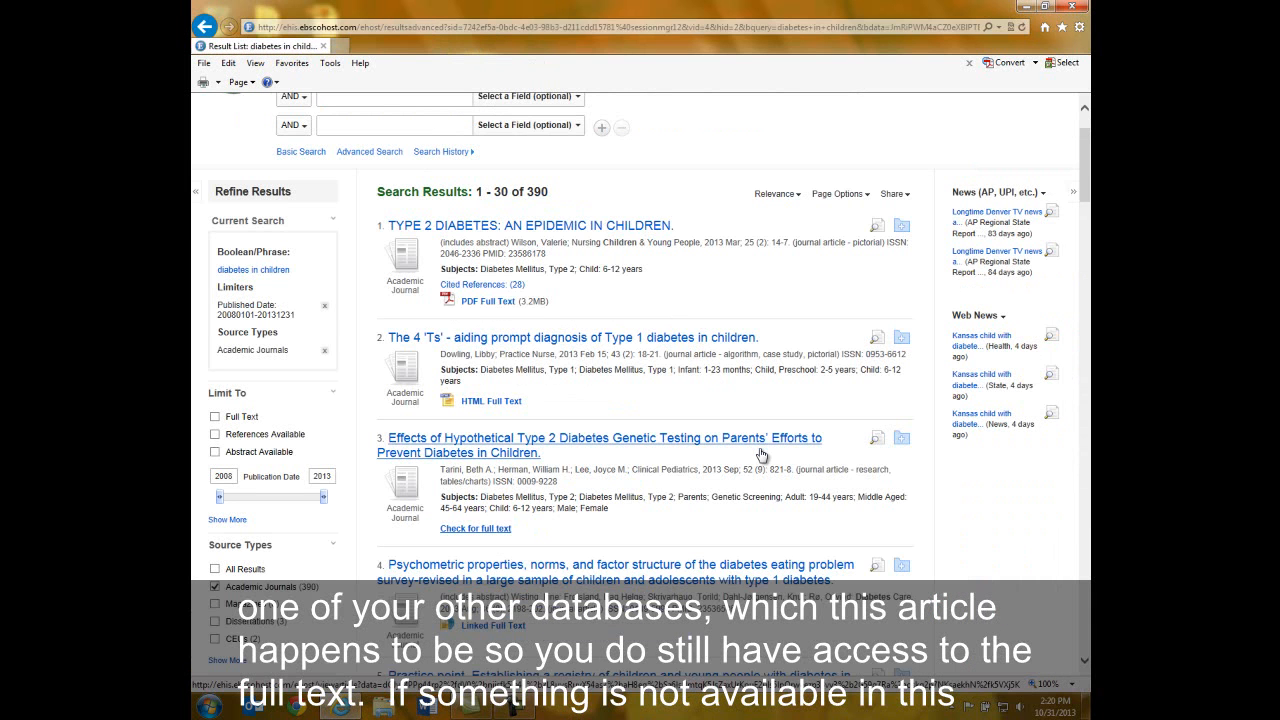
mouse_move(760, 452)
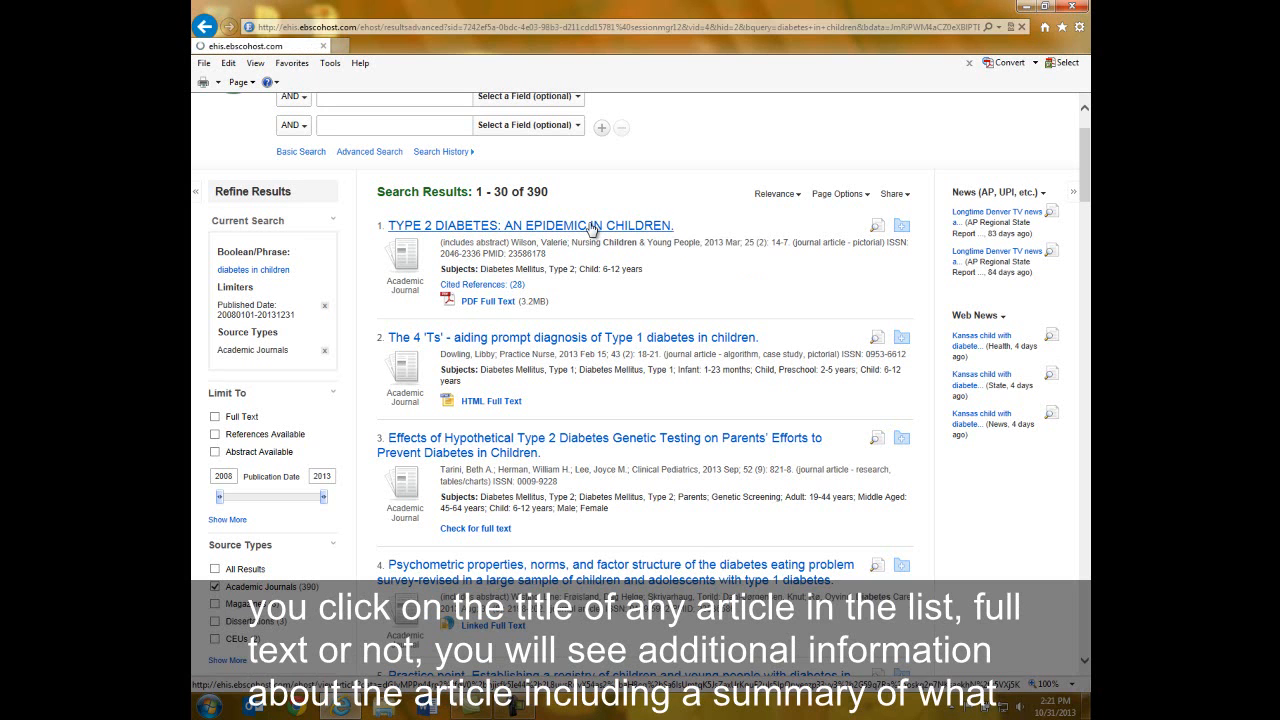
left_click(534, 224)
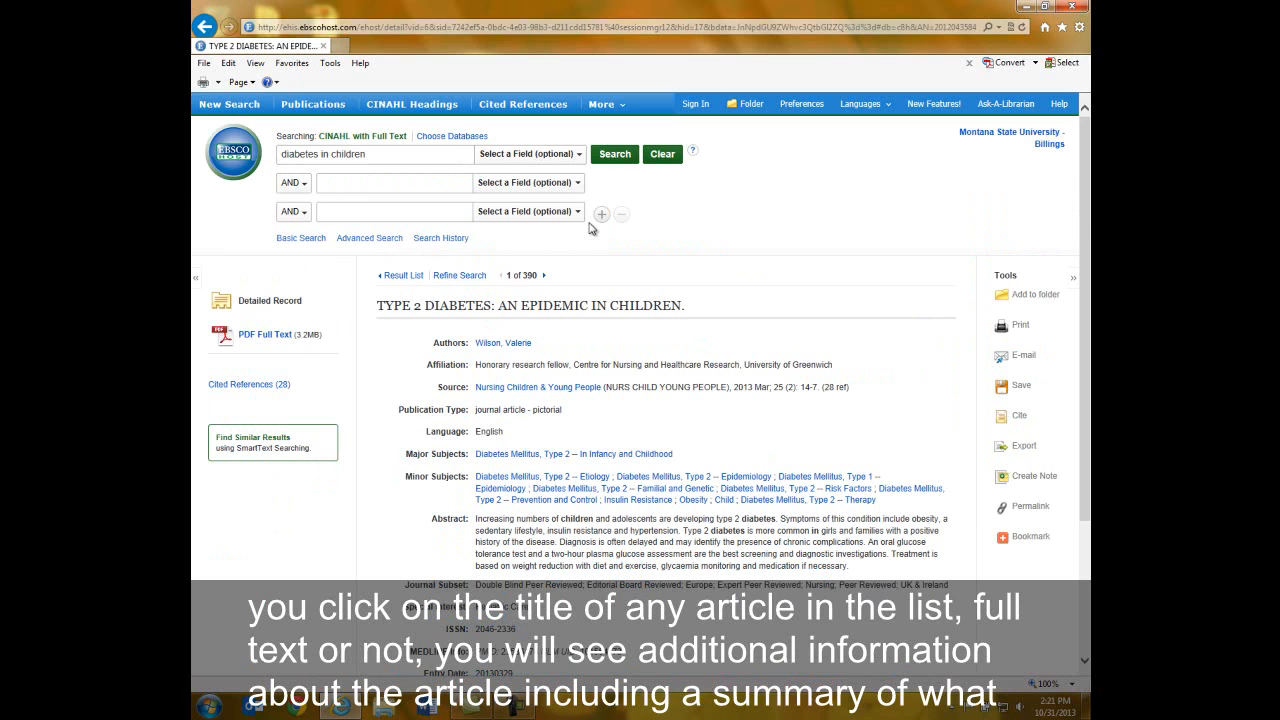
mouse_move(472, 548)
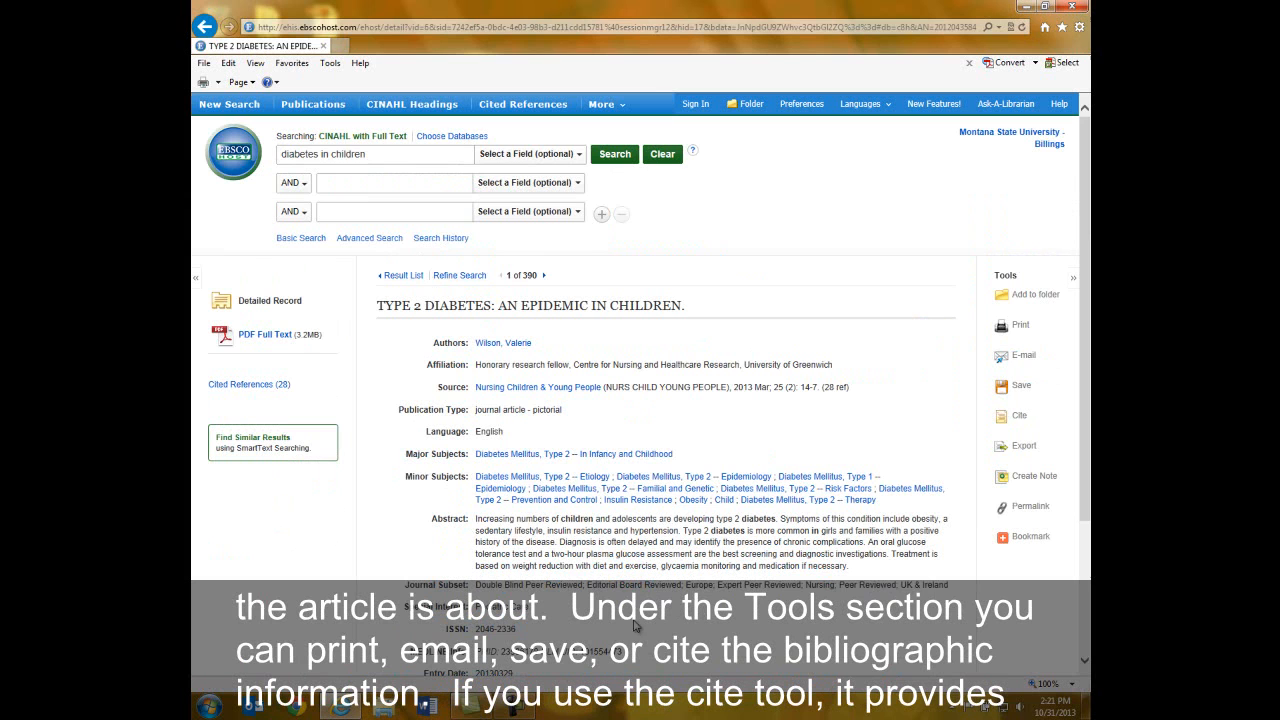
mouse_move(1020, 628)
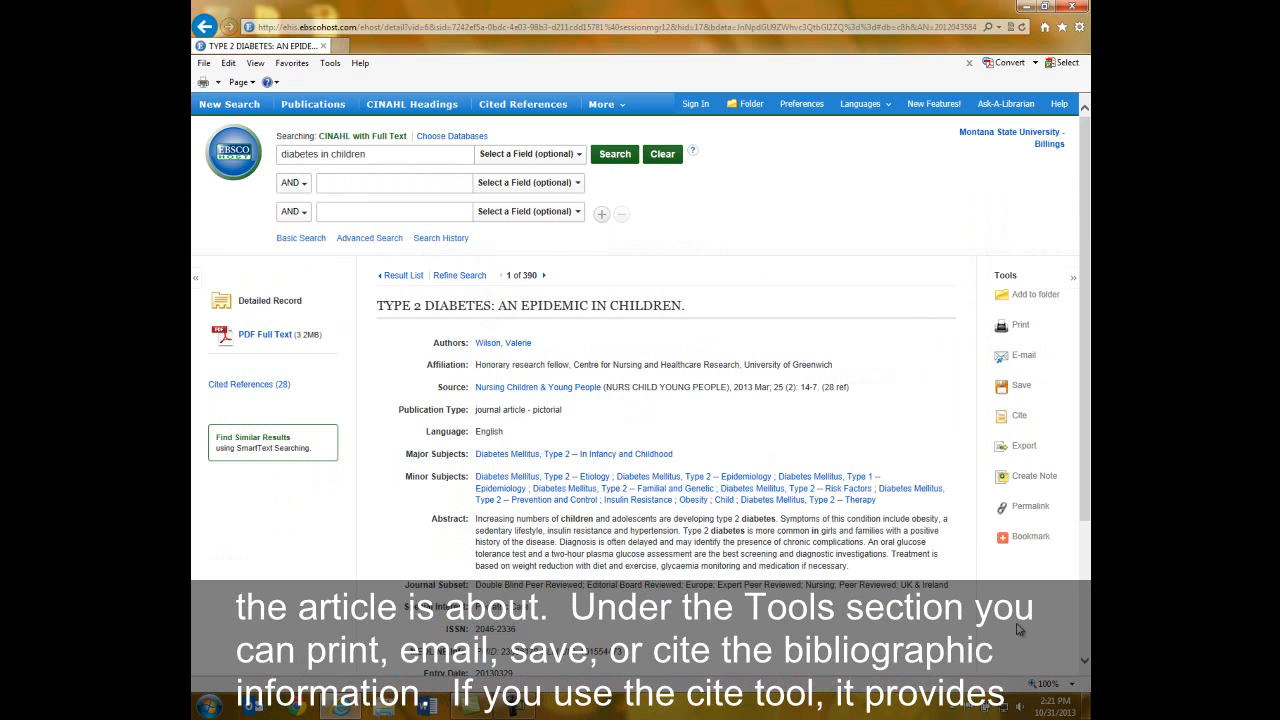
mouse_move(1020, 330)
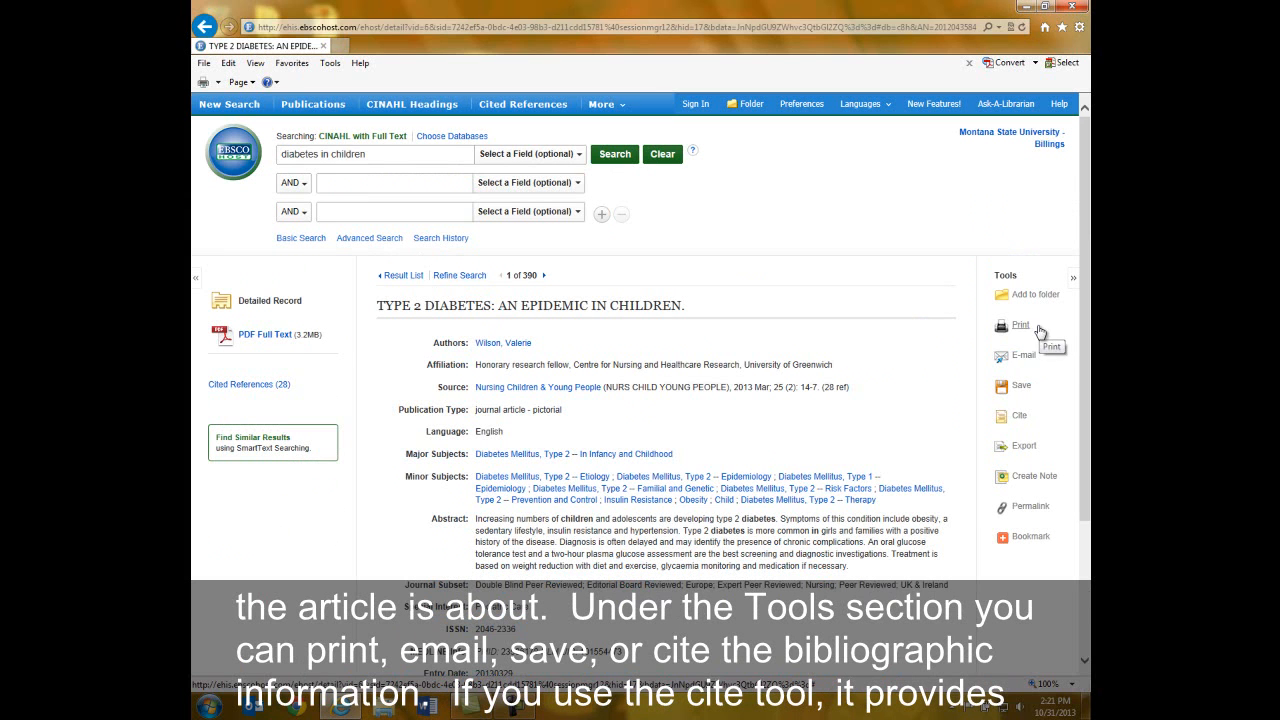
mouse_move(1036, 416)
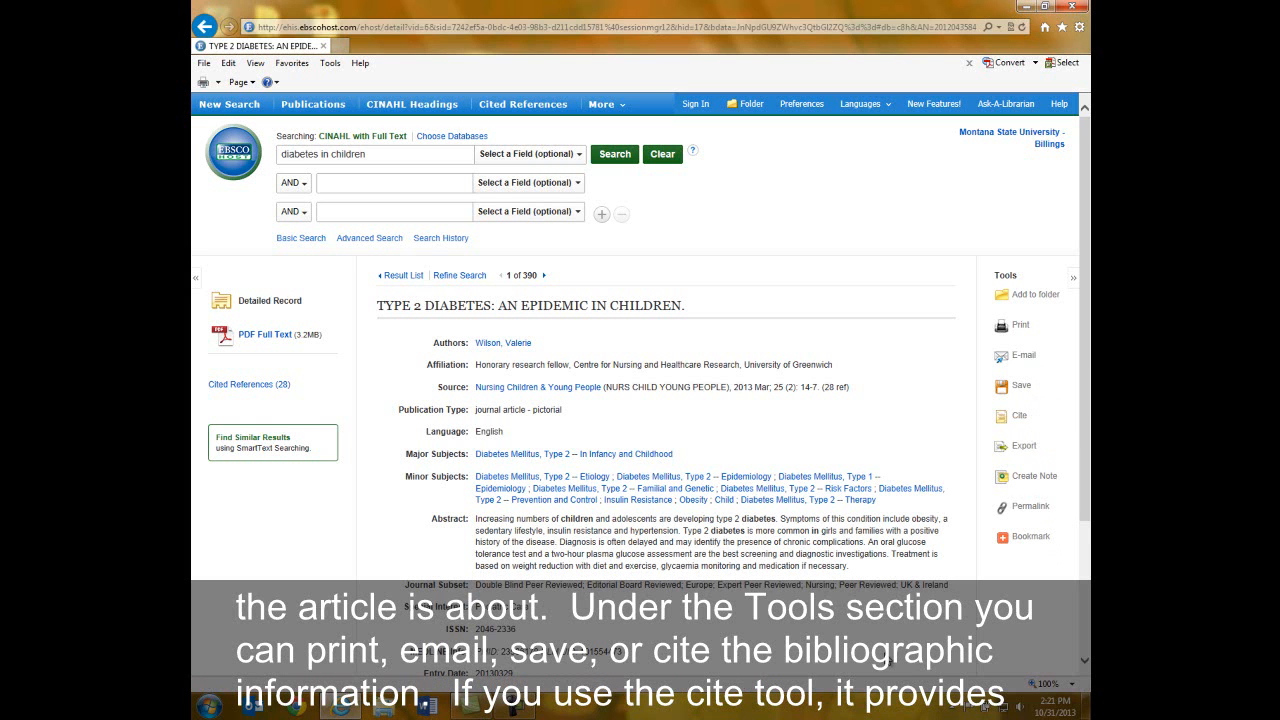
mouse_move(1030, 436)
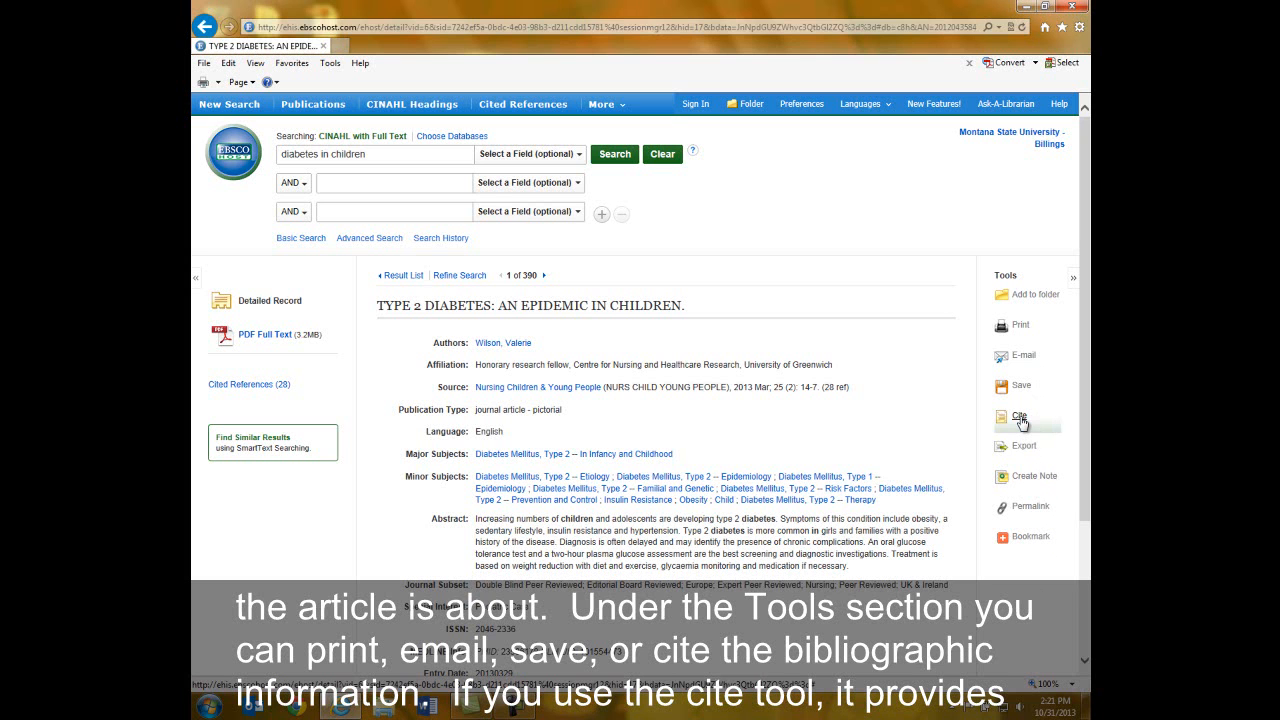
Step: Show the article's citation in AMA, APA and Chicago styles, then hide the panel again
left_click(1020, 414)
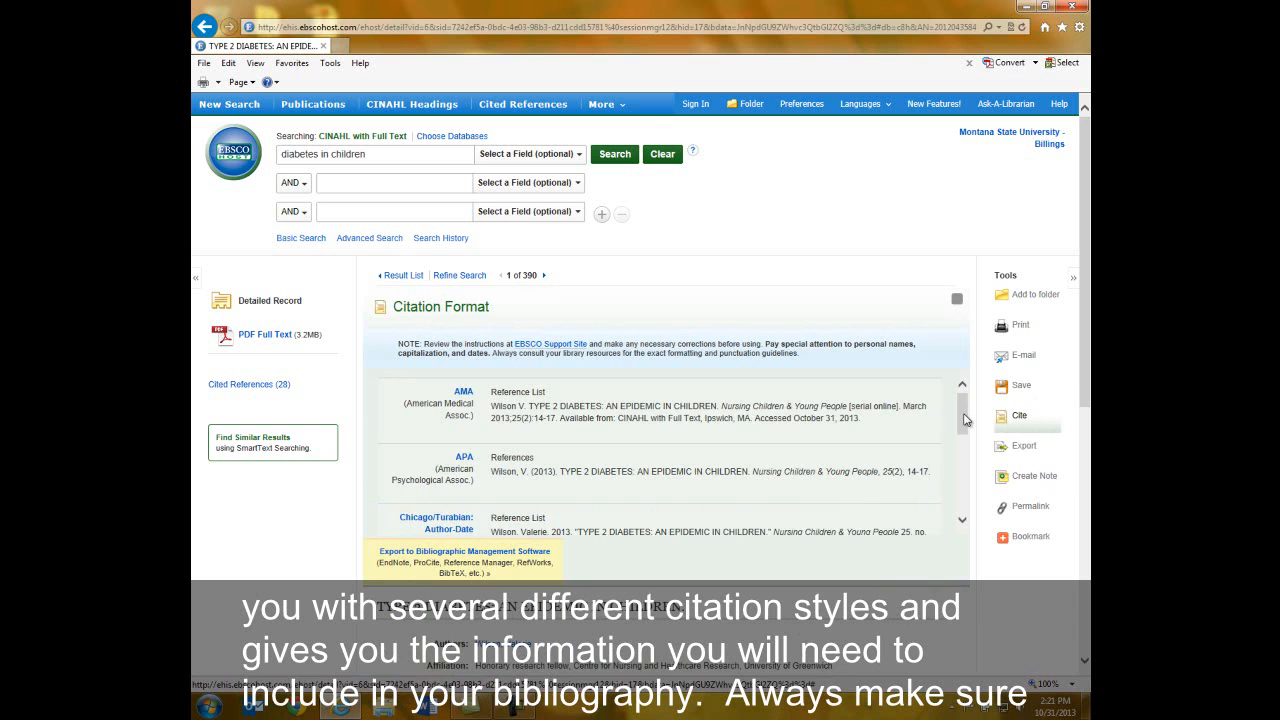
scroll("down", 3)
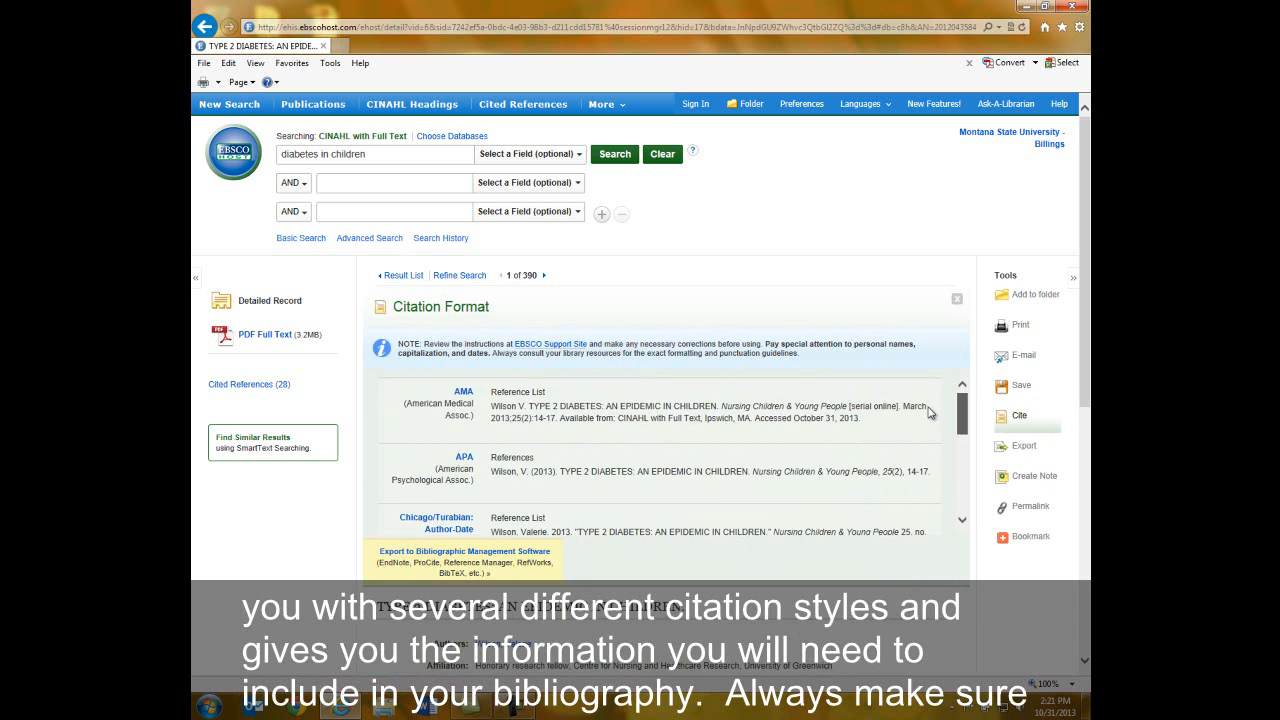
mouse_move(500, 492)
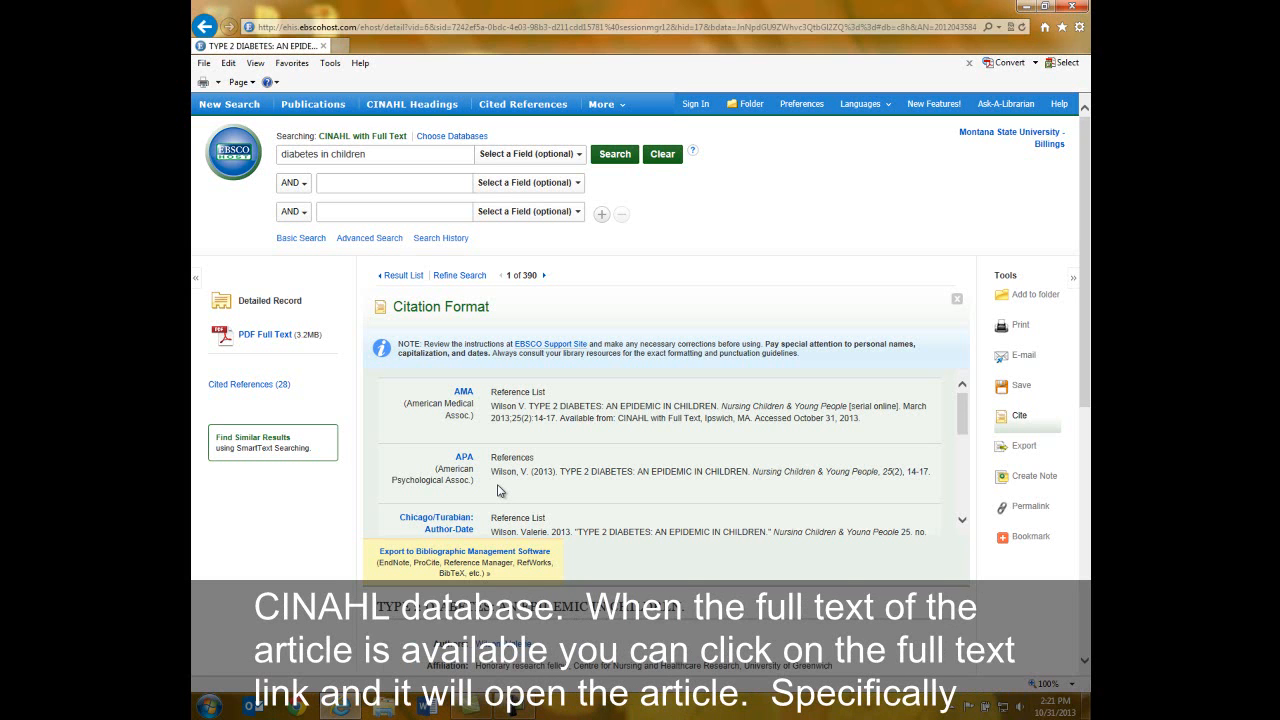
left_click(956, 298)
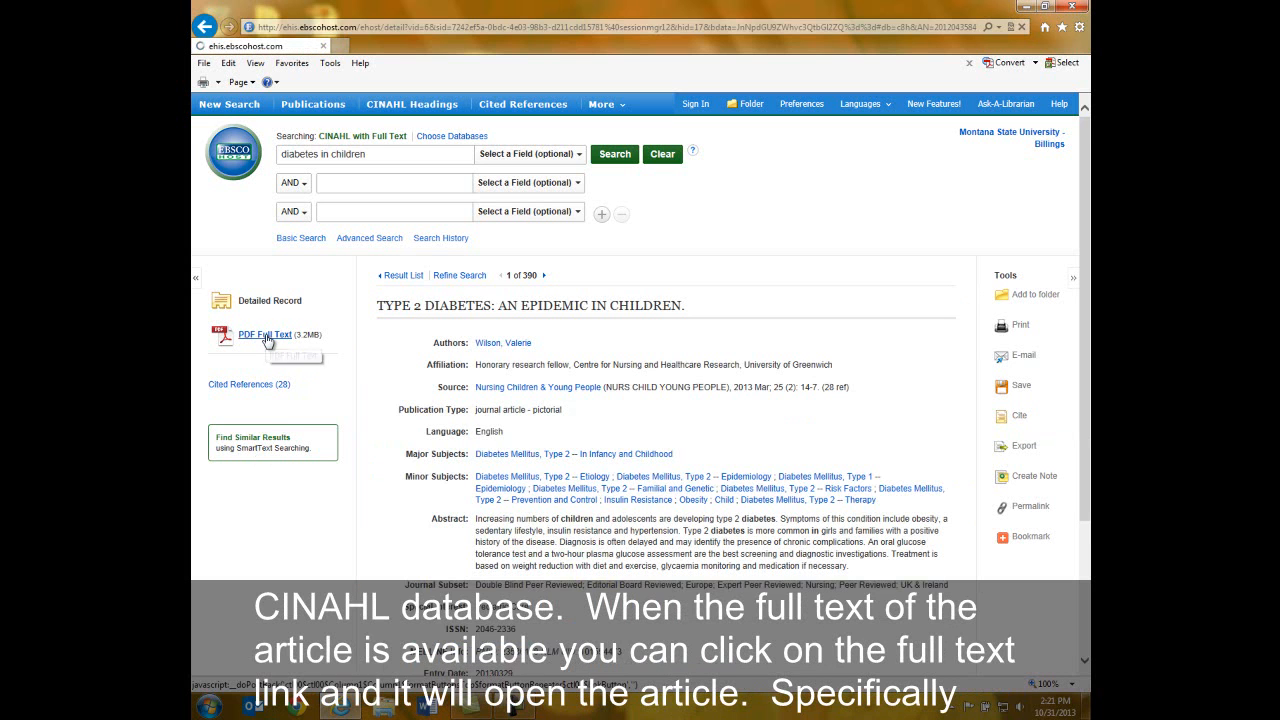
Step: View the PDF full text of Type 2 Diabetes: An Epidemic in Children
left_click(260, 334)
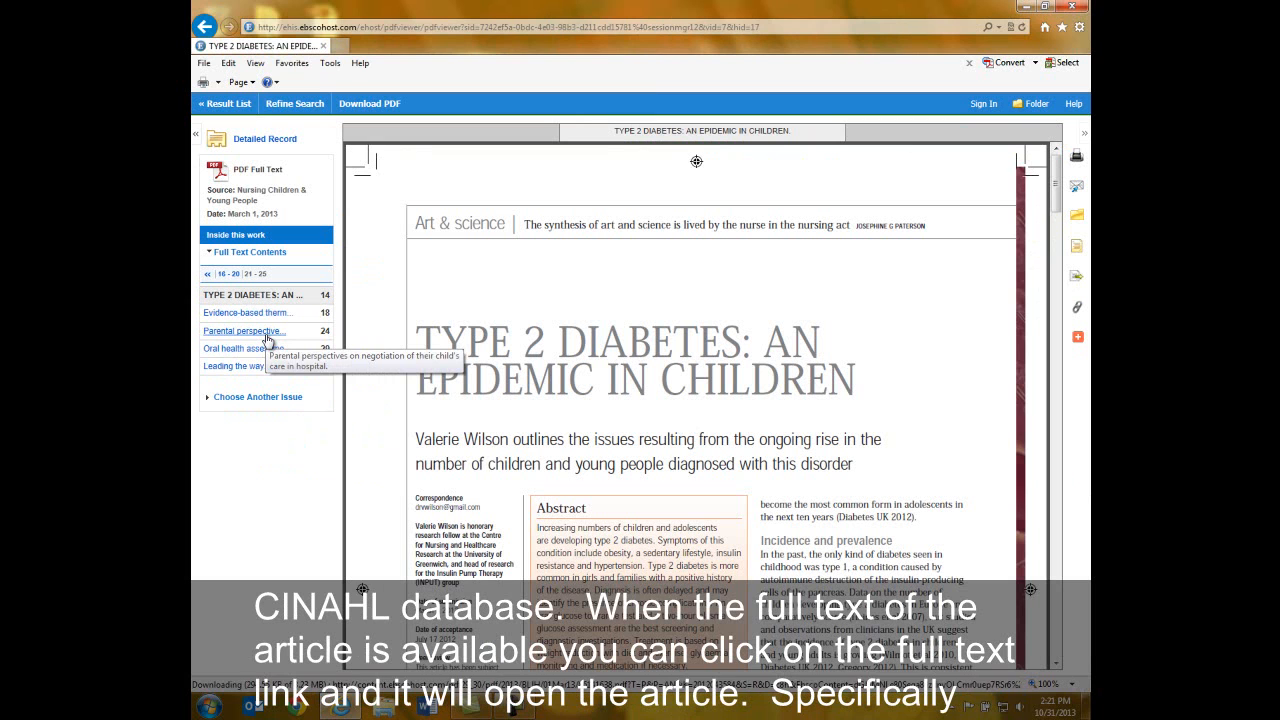
mouse_move(280, 444)
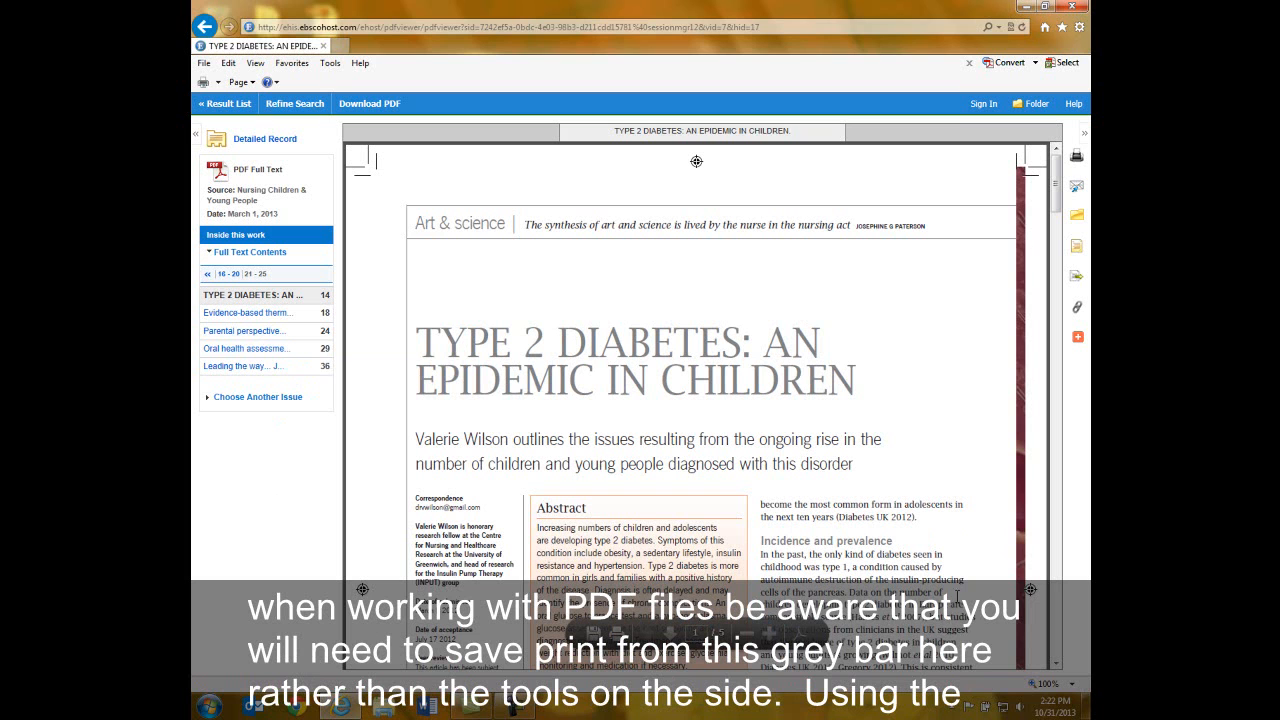
mouse_move(1088, 360)
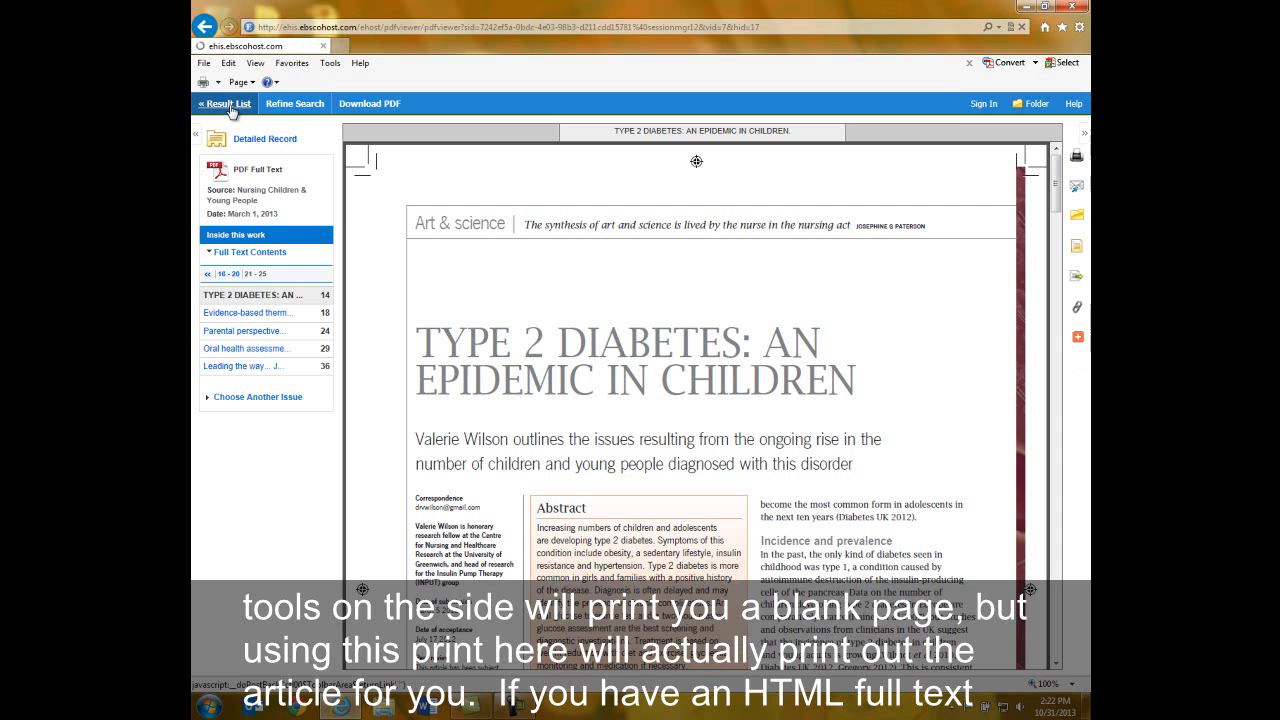
Step: View the HTML full text of the 4 'Ts' article, then return to the results list further down
left_click(222, 104)
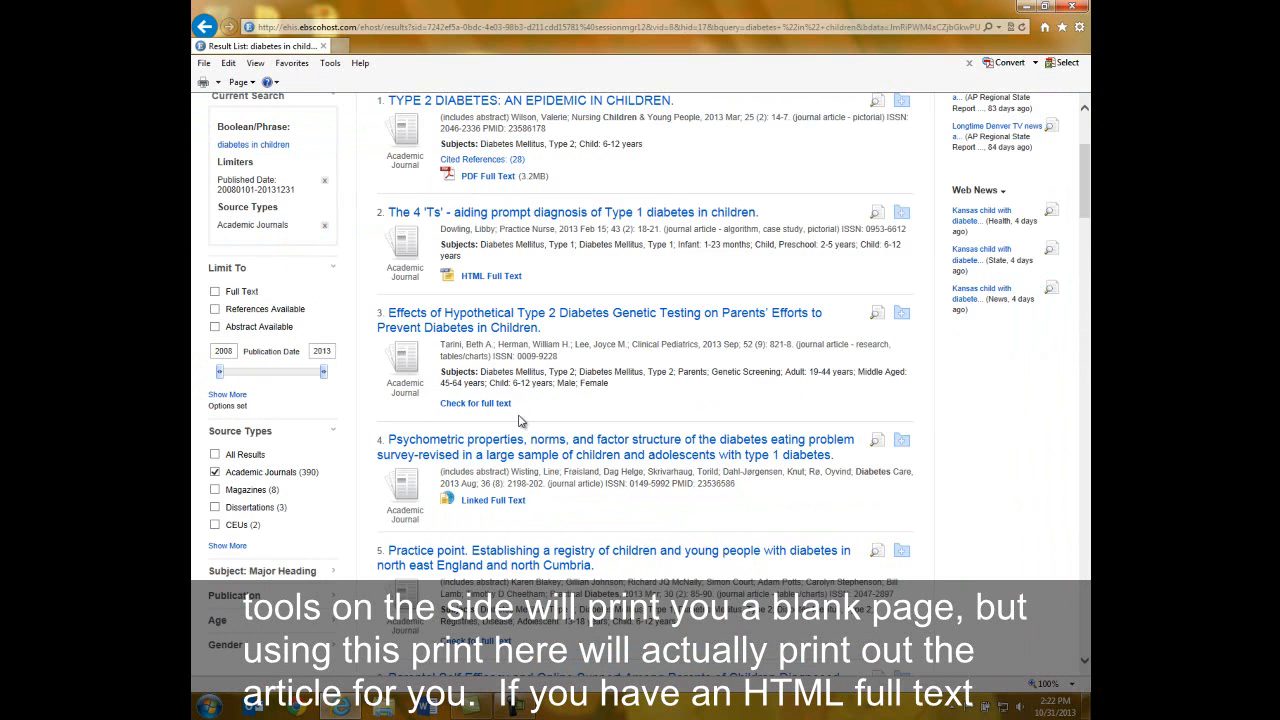
left_click(568, 212)
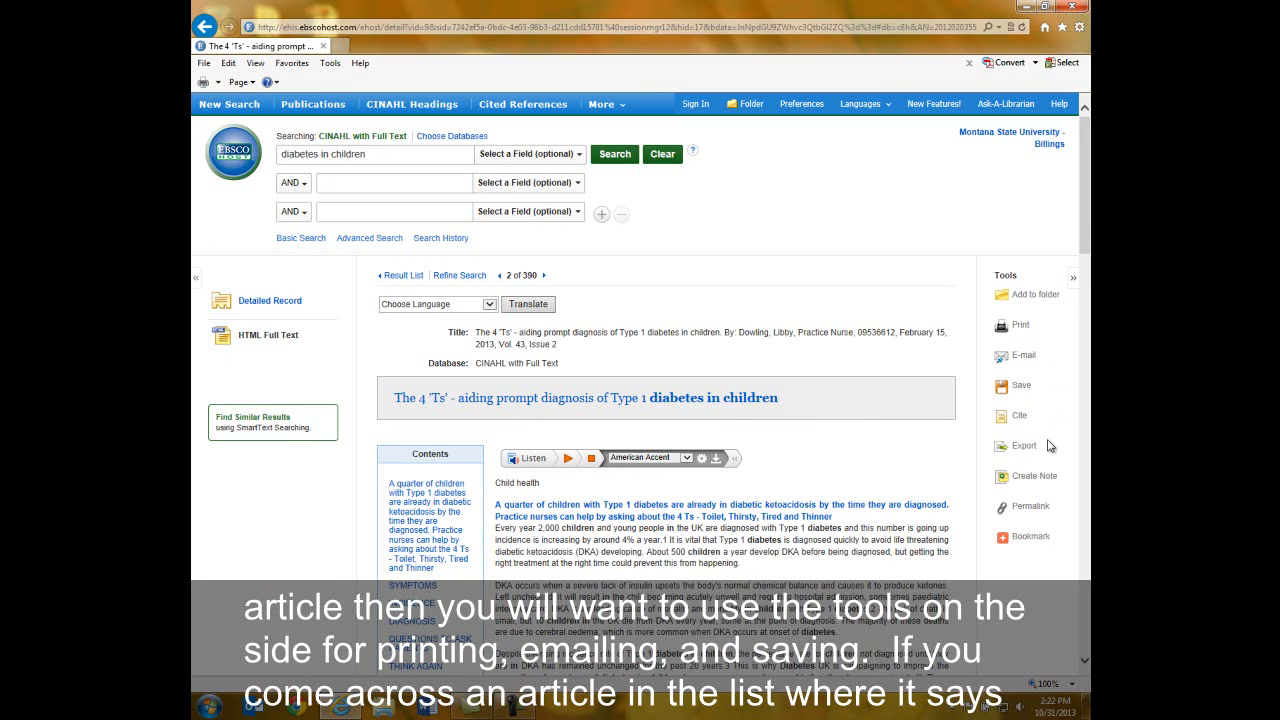
mouse_move(1020, 384)
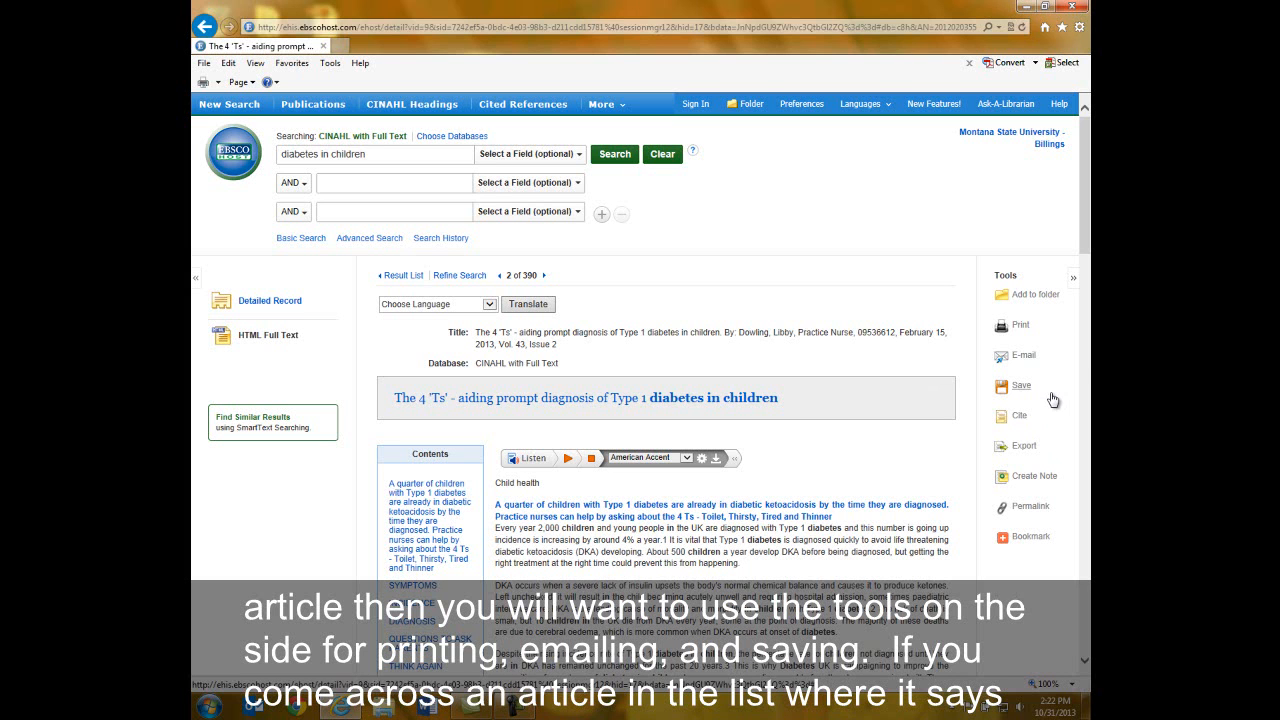
mouse_move(1020, 384)
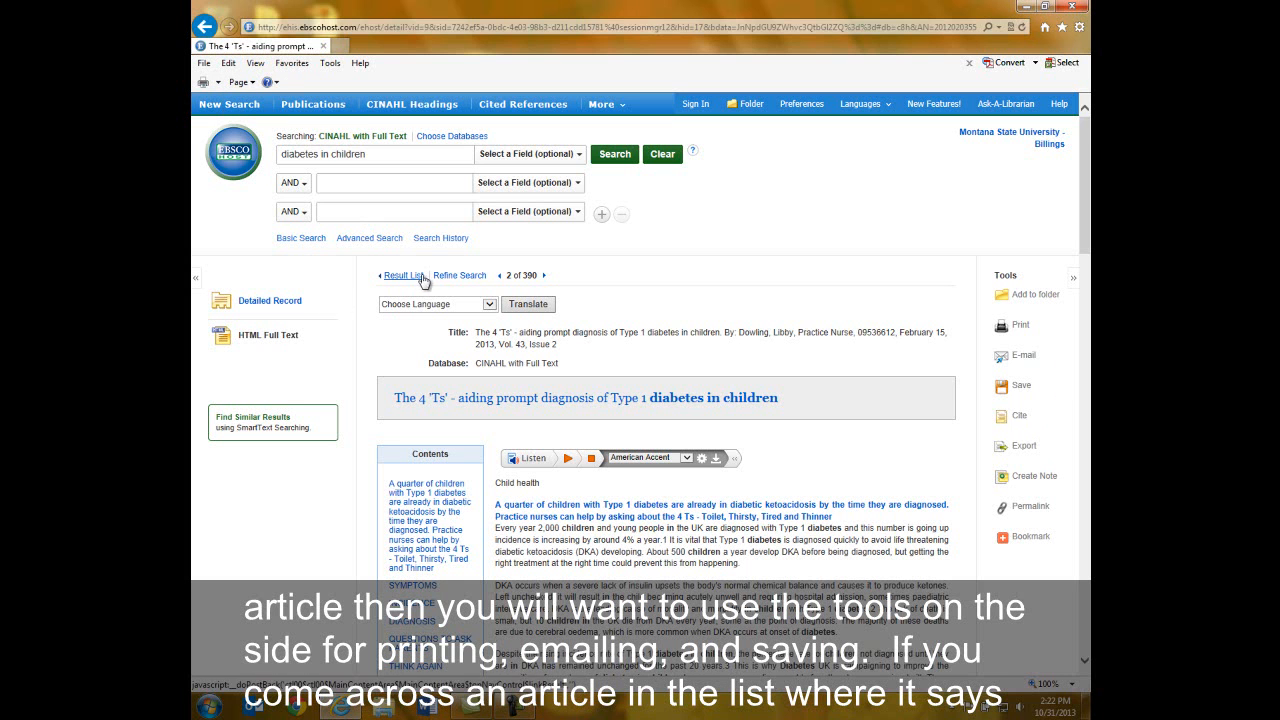
left_click(400, 276)
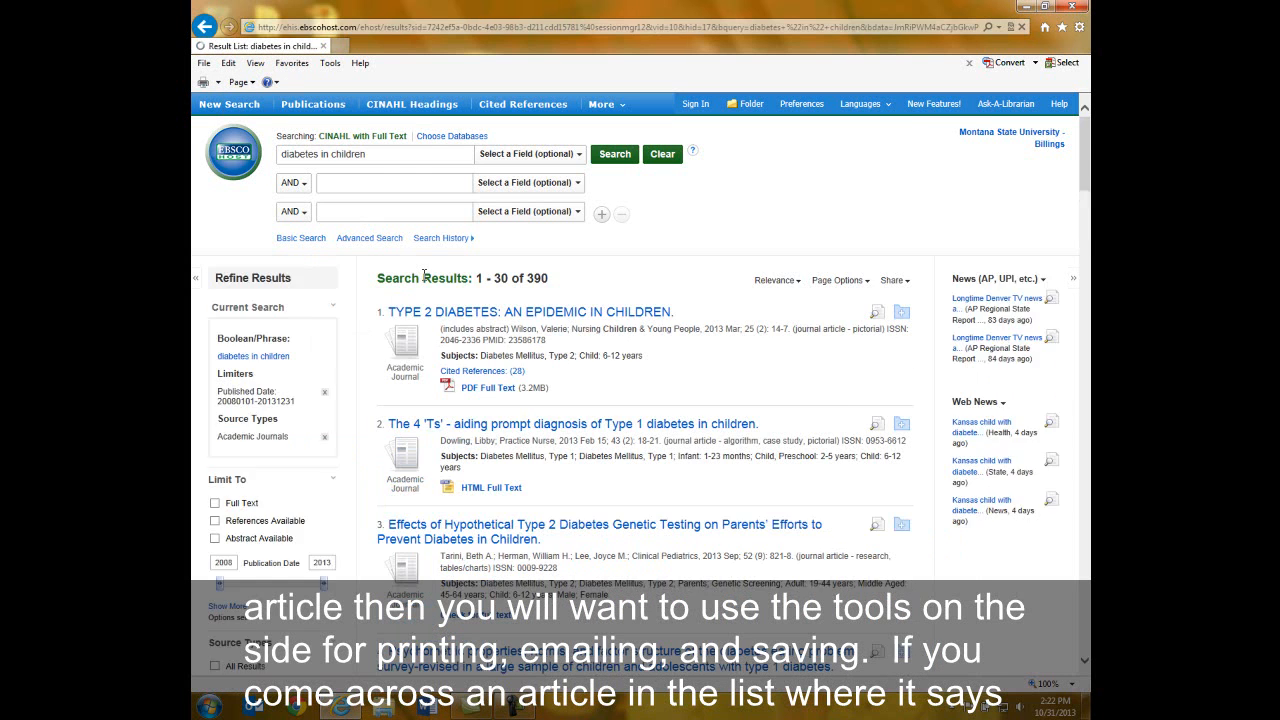
scroll("down", 3)
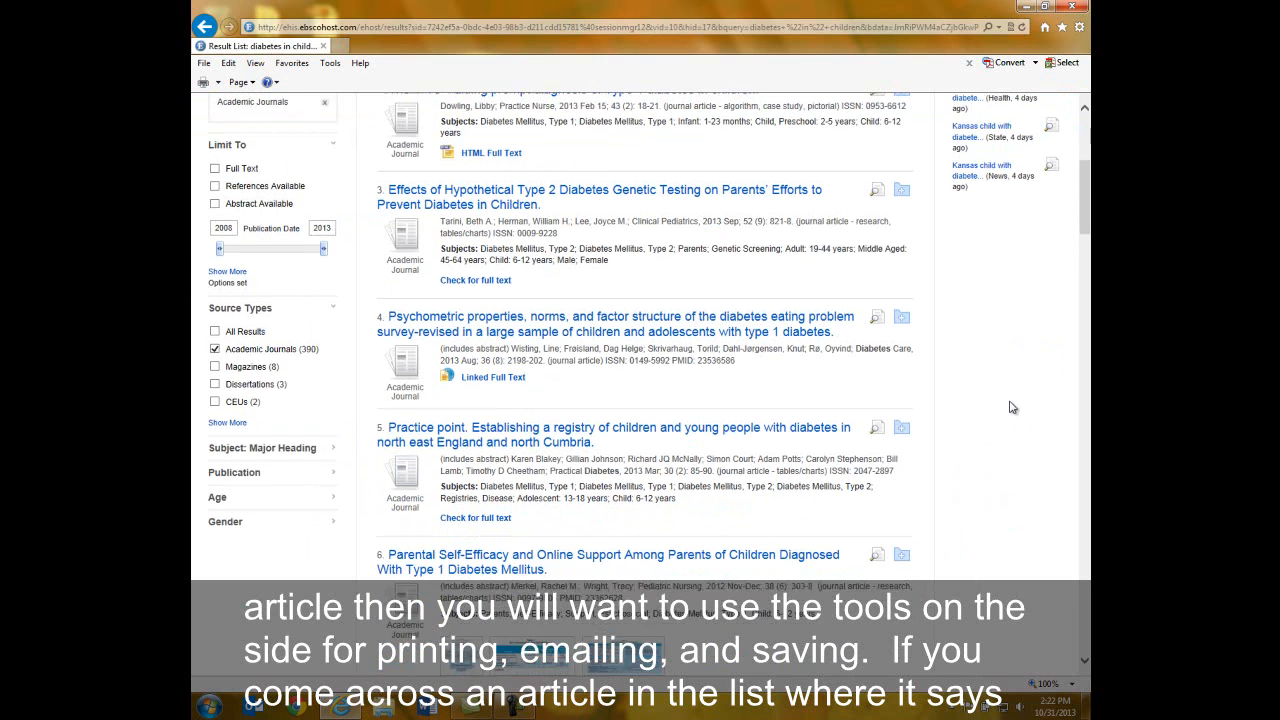
scroll("down", 3)
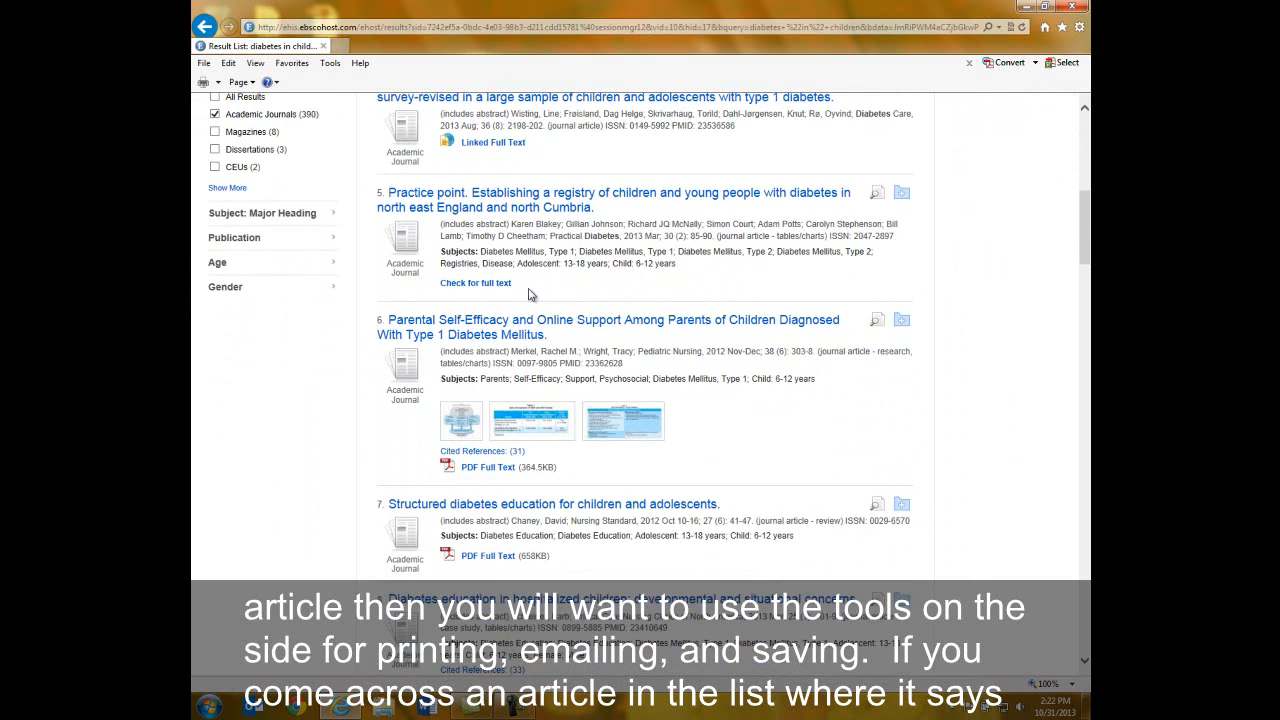
Step: Check full text for the Practice point article, reach the ILLiad interlibrary loan logon, then return to the CINAHL results
left_click(476, 284)
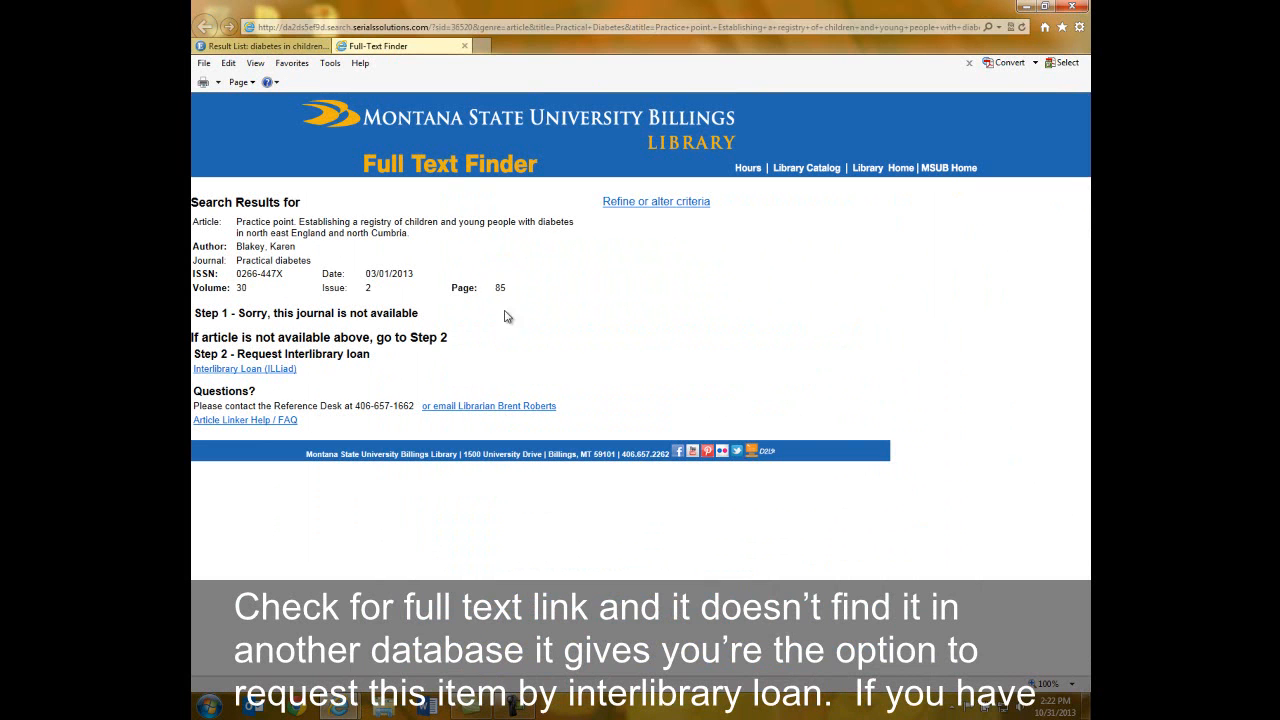
mouse_move(656, 314)
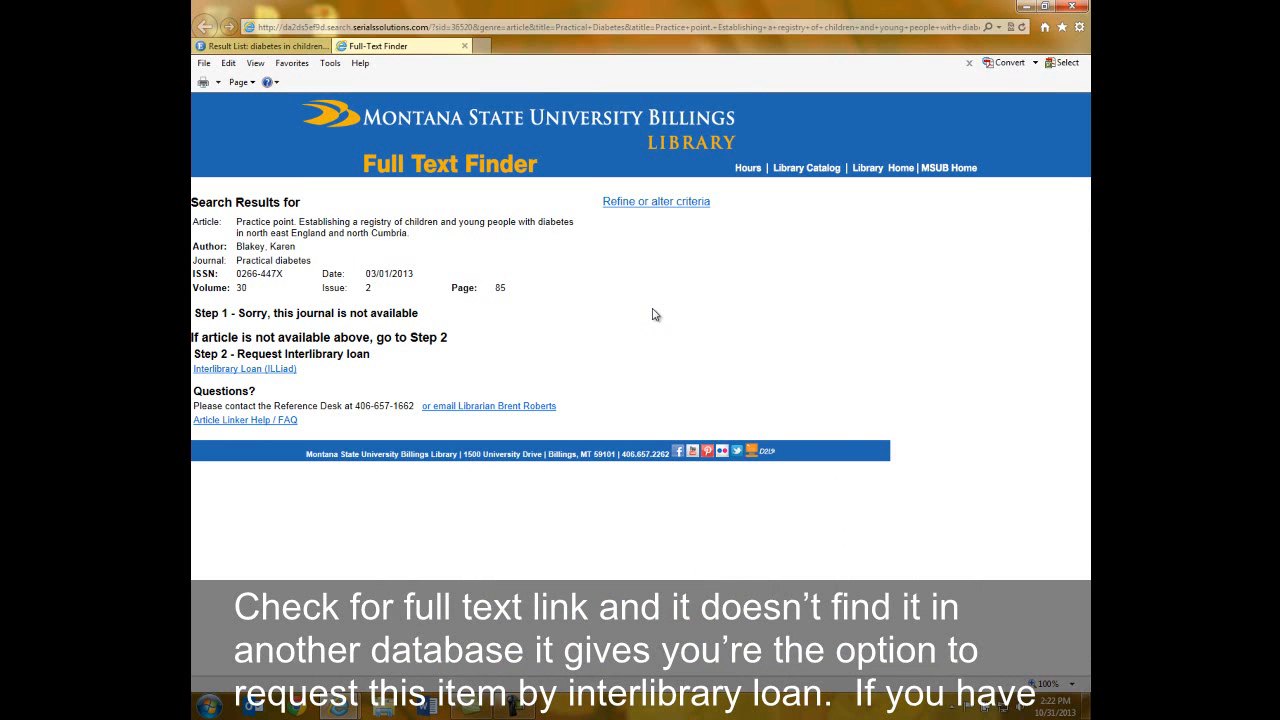
mouse_move(276, 390)
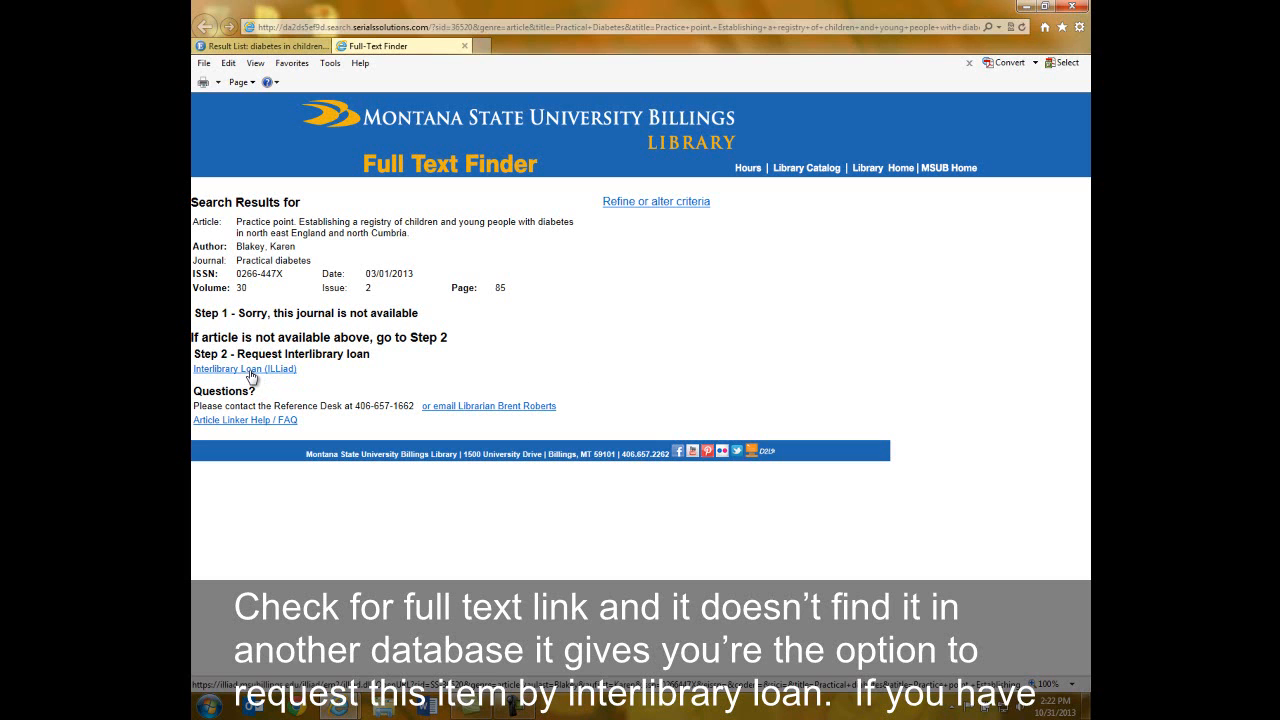
left_click(244, 368)
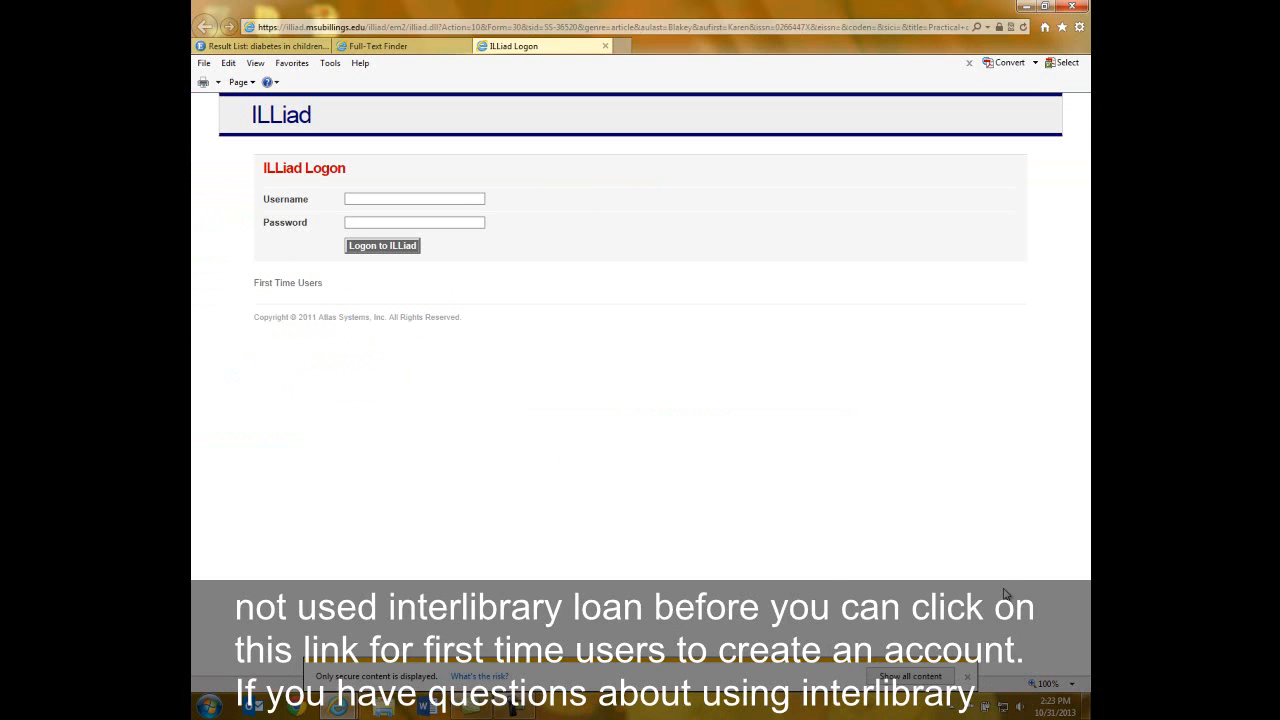
mouse_move(252, 298)
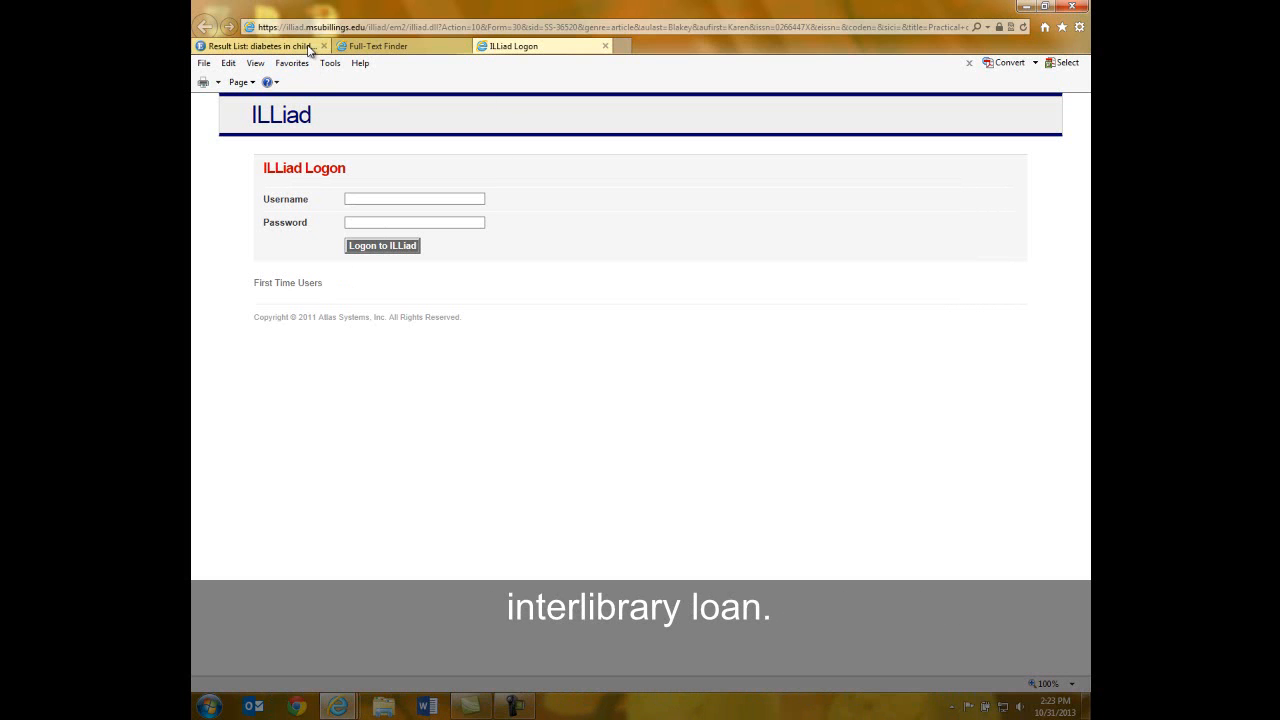
left_click(262, 46)
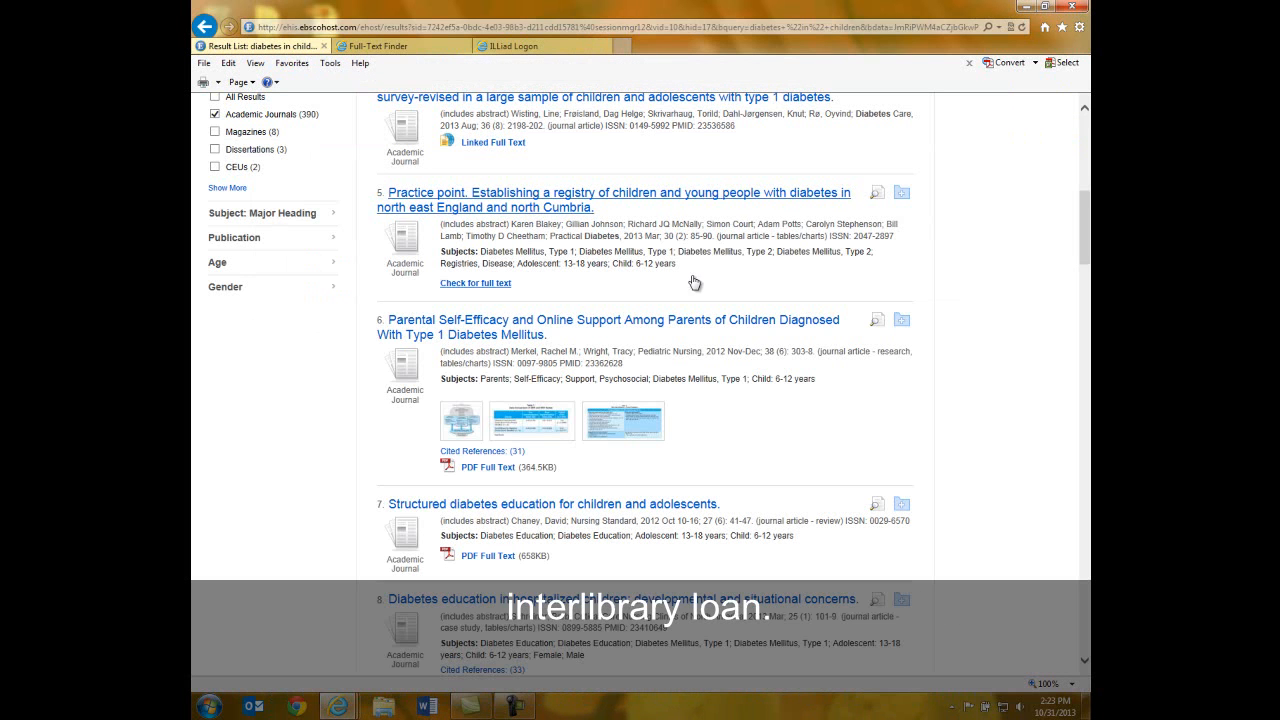